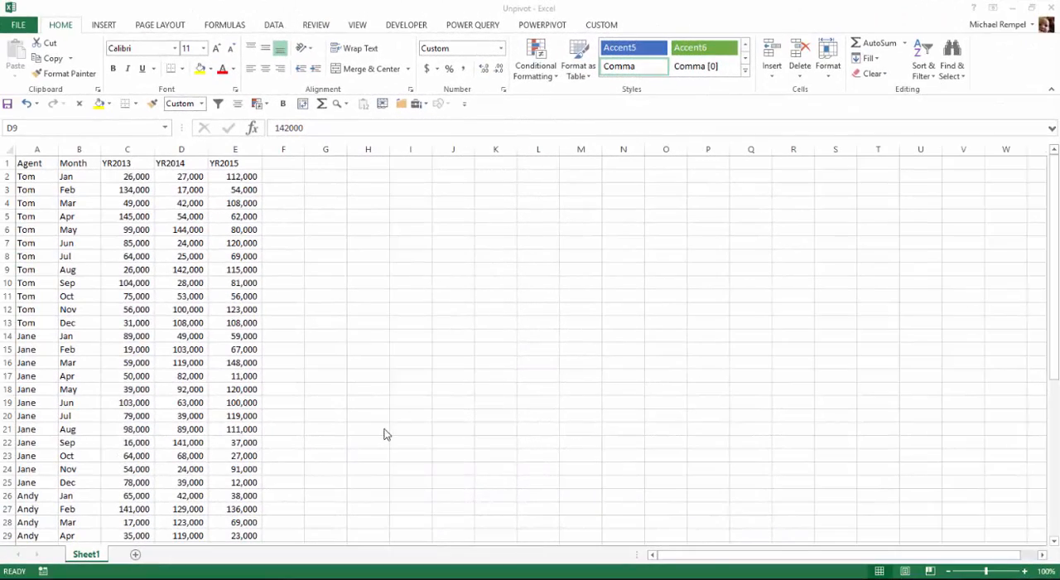
Try loading the raw sales range through Power Query From Table, then cancel it
left_click(180, 269)
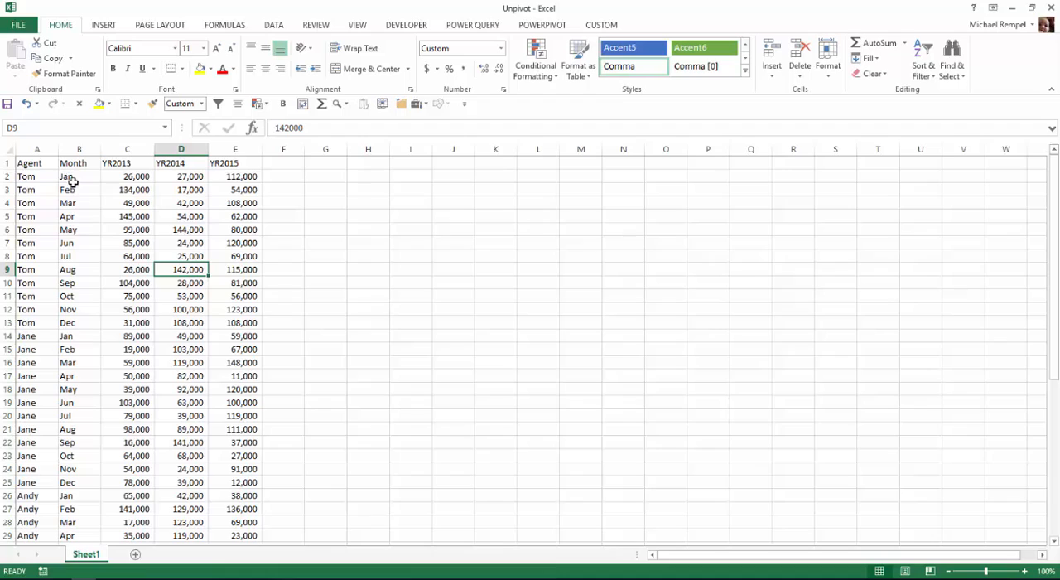
mouse_move(114, 202)
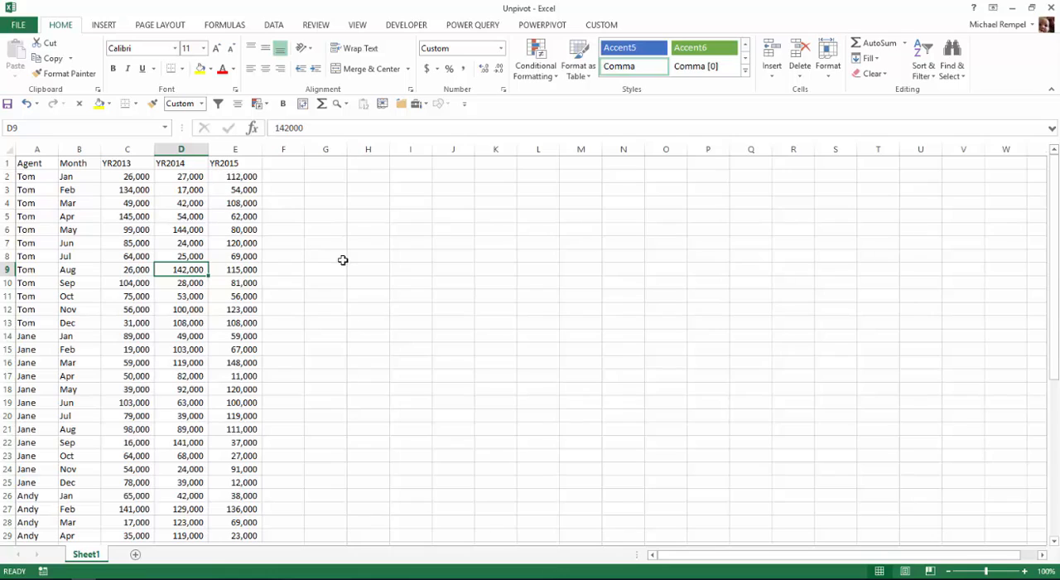
mouse_move(368, 293)
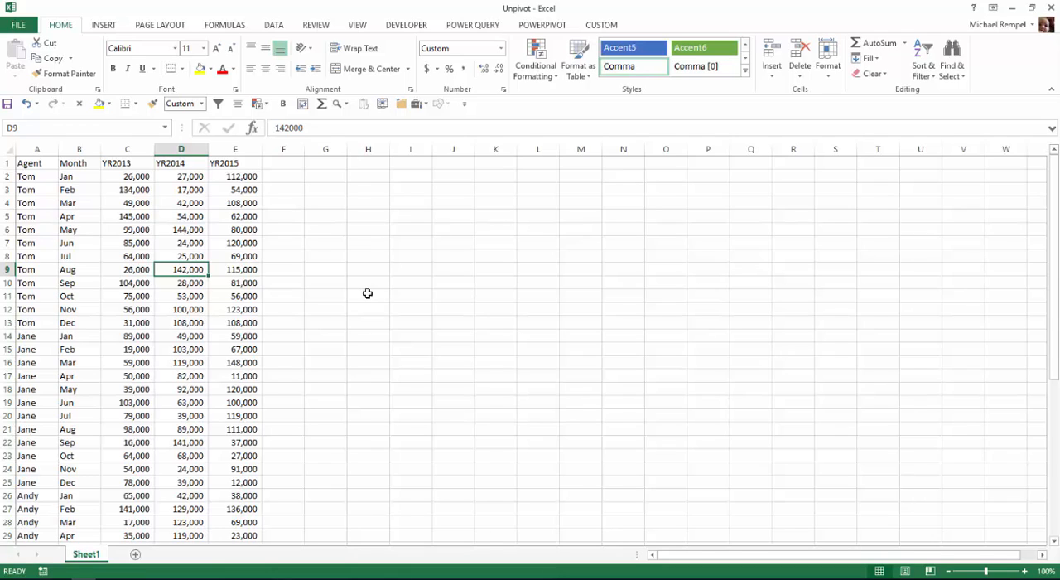
mouse_move(43, 277)
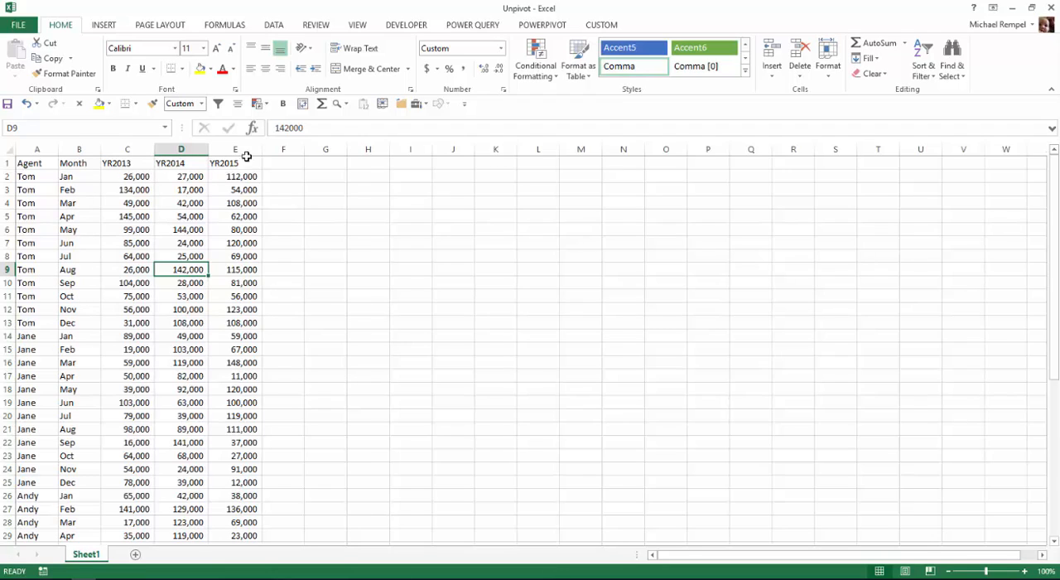
mouse_move(513, 169)
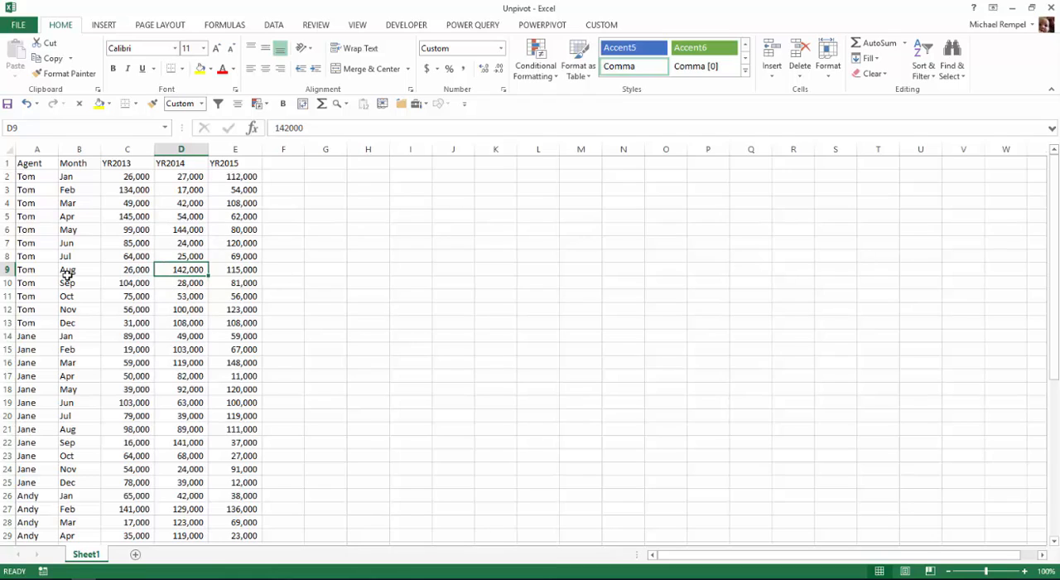
mouse_move(156, 313)
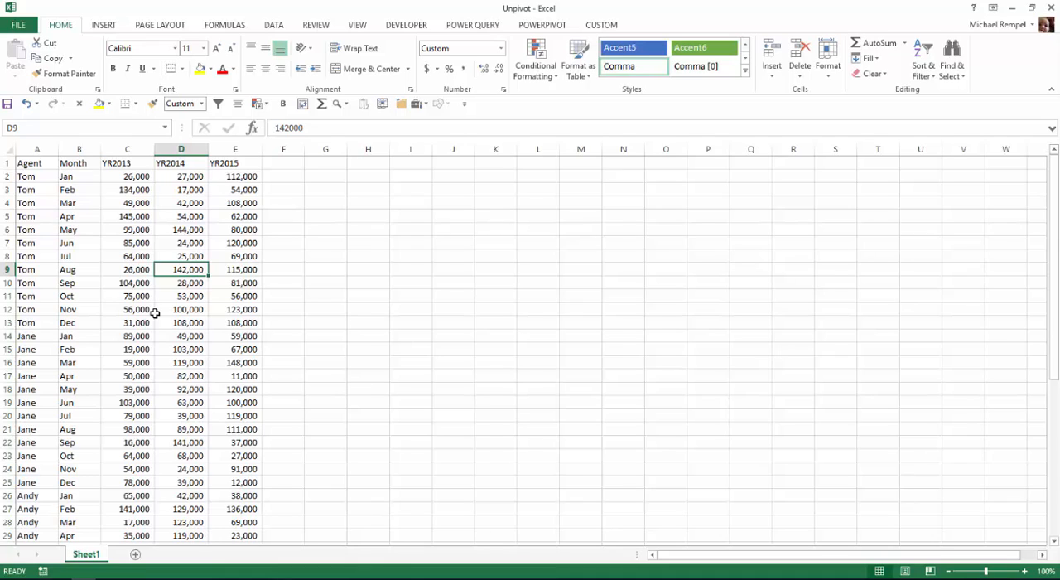
mouse_move(285, 149)
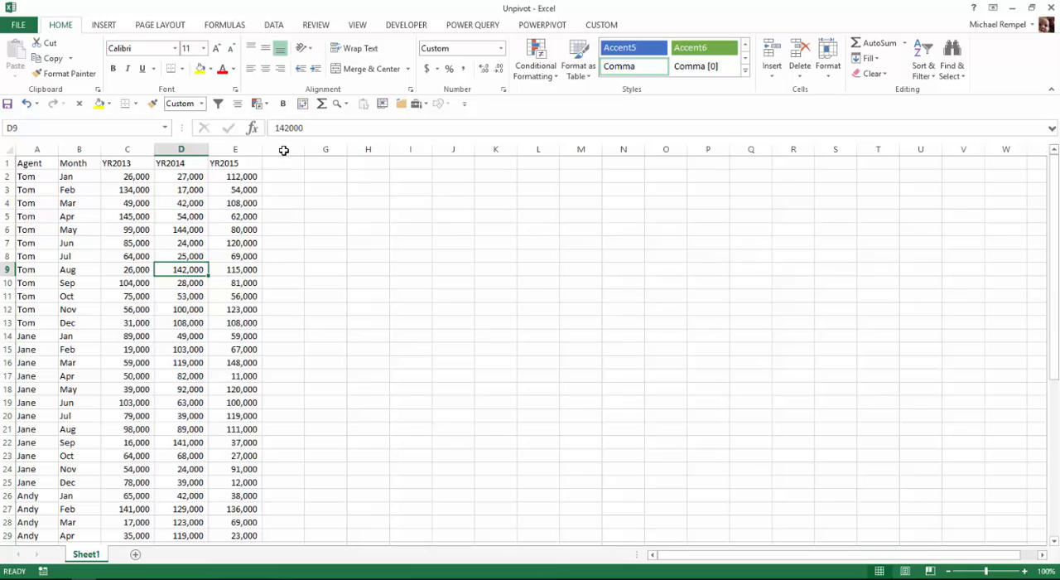
left_click(472, 23)
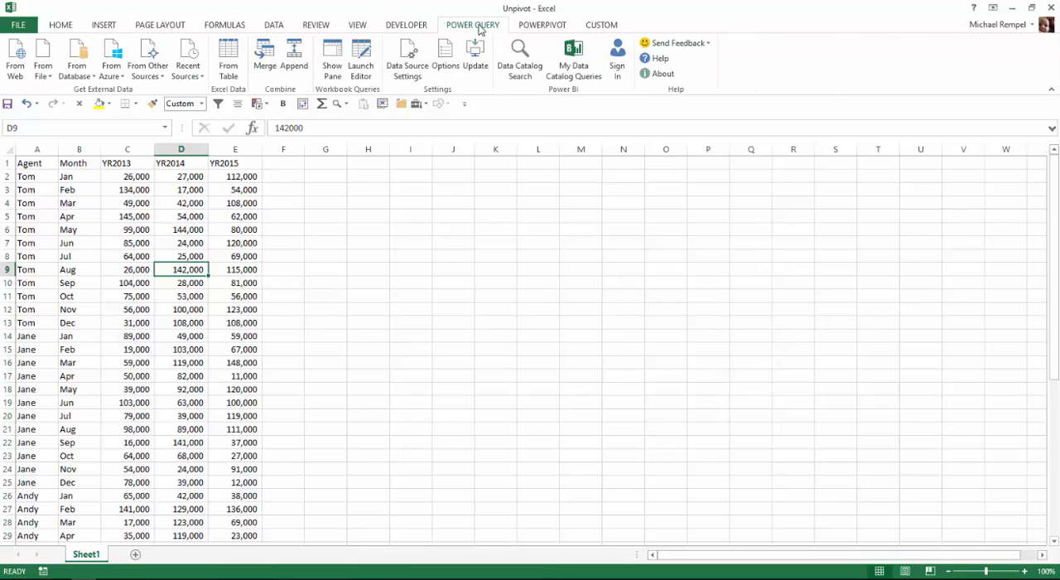
mouse_move(111, 56)
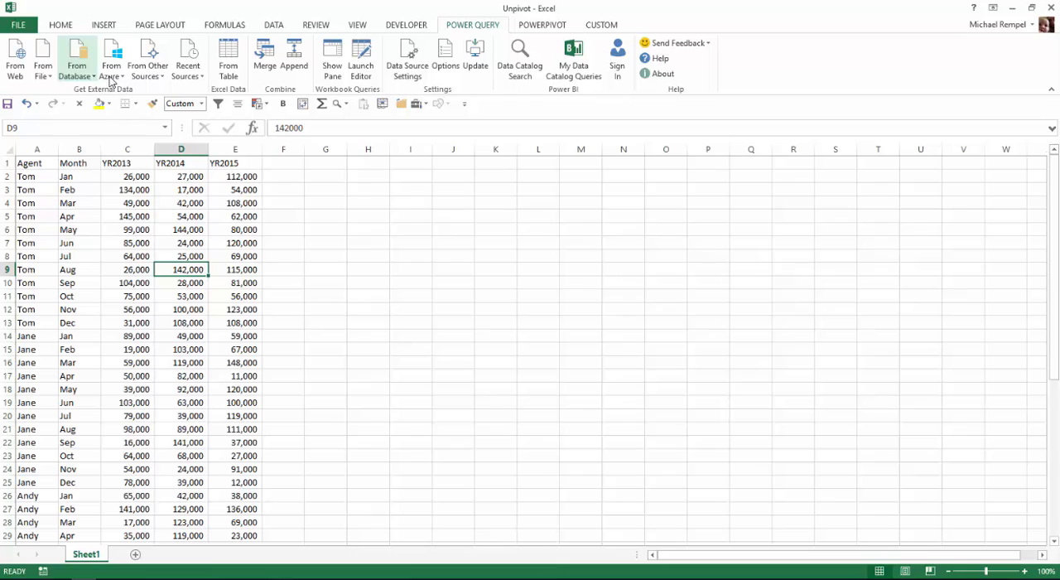
mouse_move(228, 56)
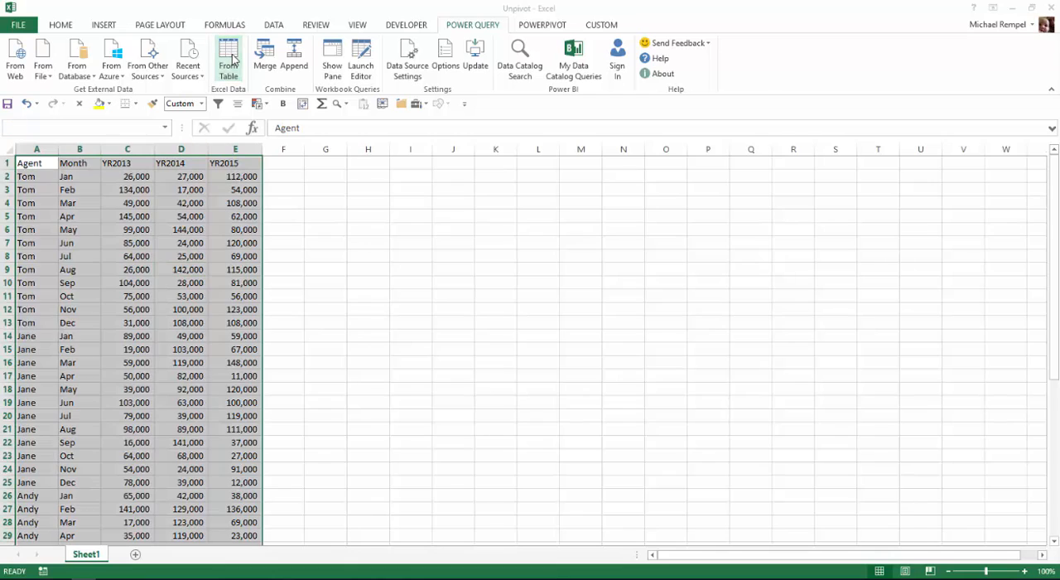
left_click(228, 53)
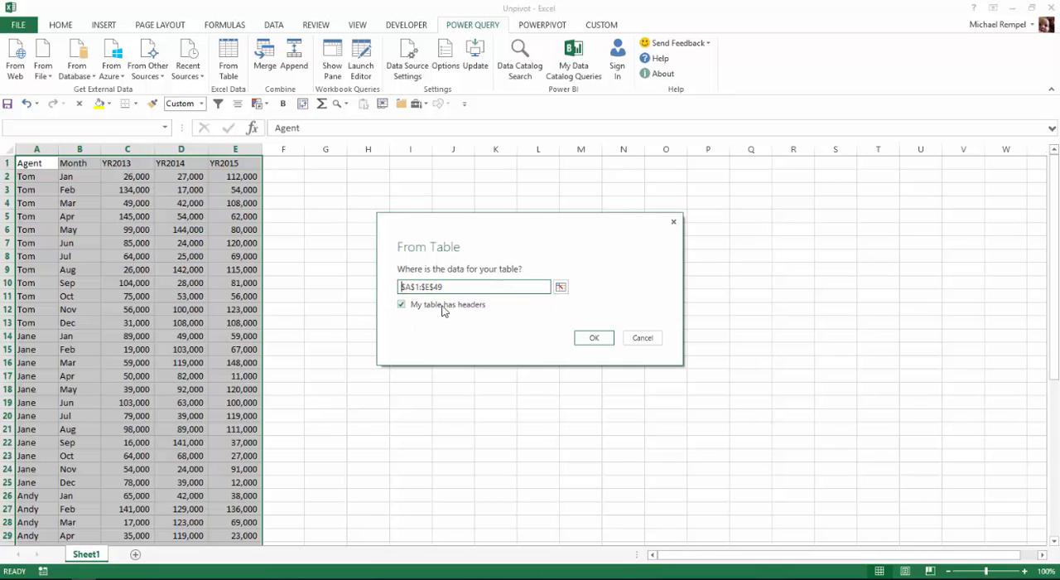
mouse_move(477, 321)
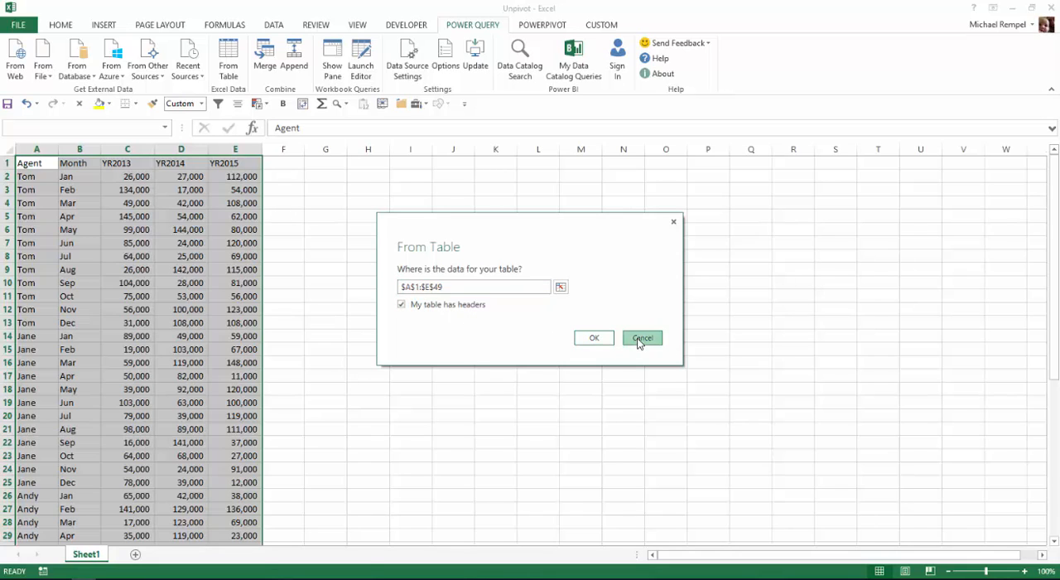
left_click(643, 338)
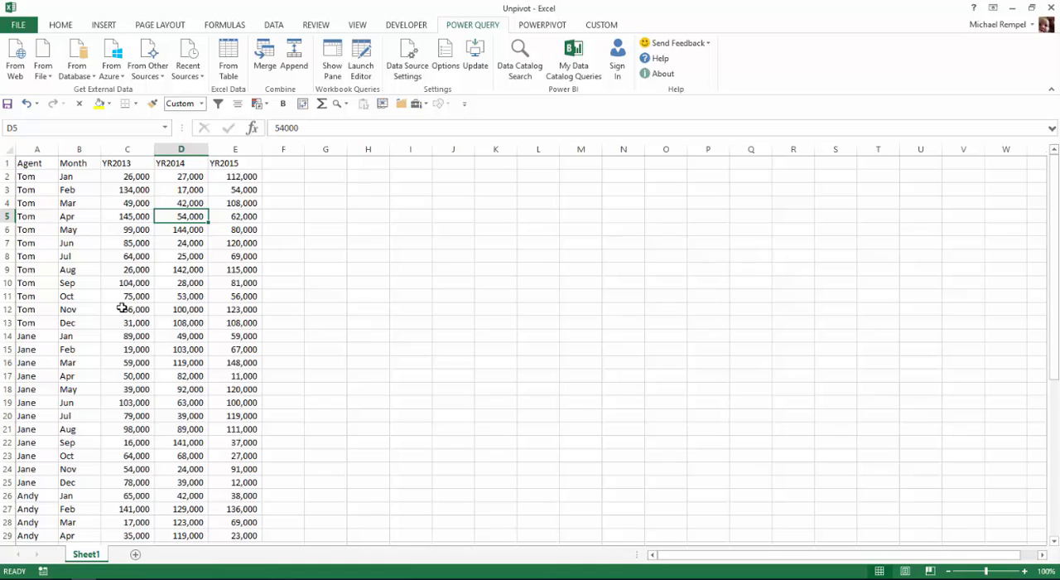
Convert the agent sales range into a table with headers using Ctrl+T
key("ctrl+t")
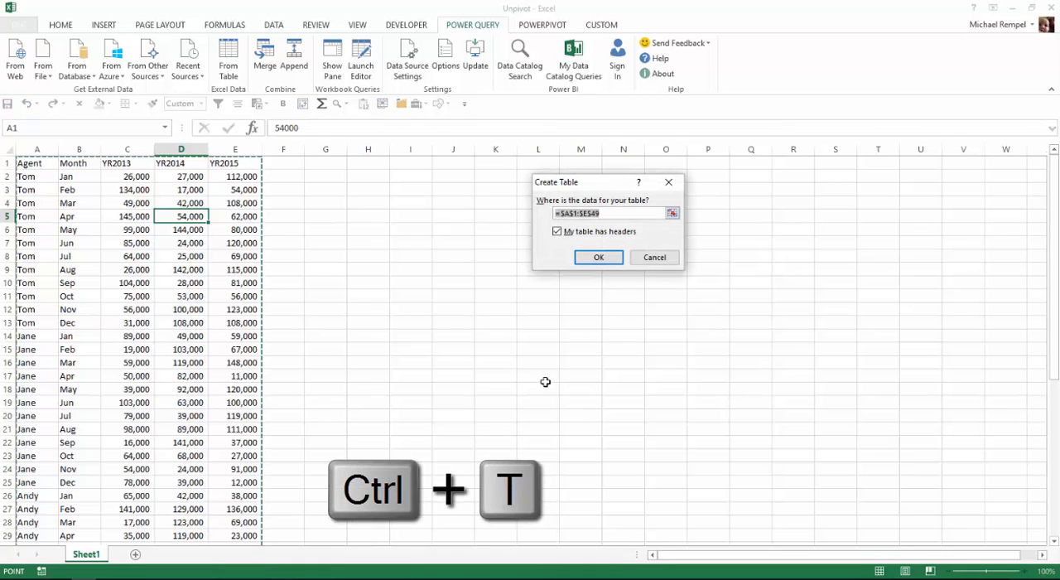
left_click(598, 257)
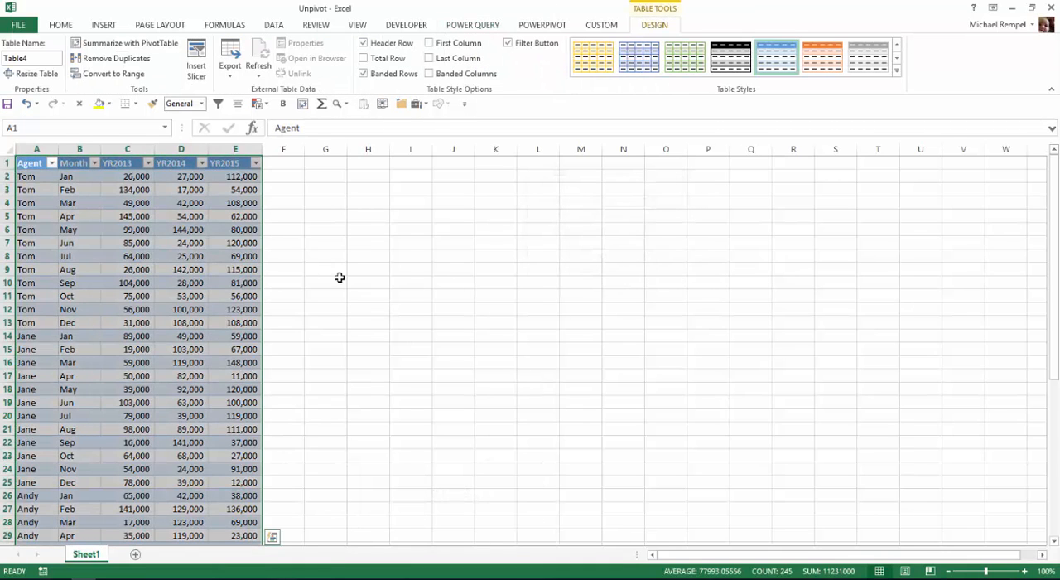
left_click(235, 255)
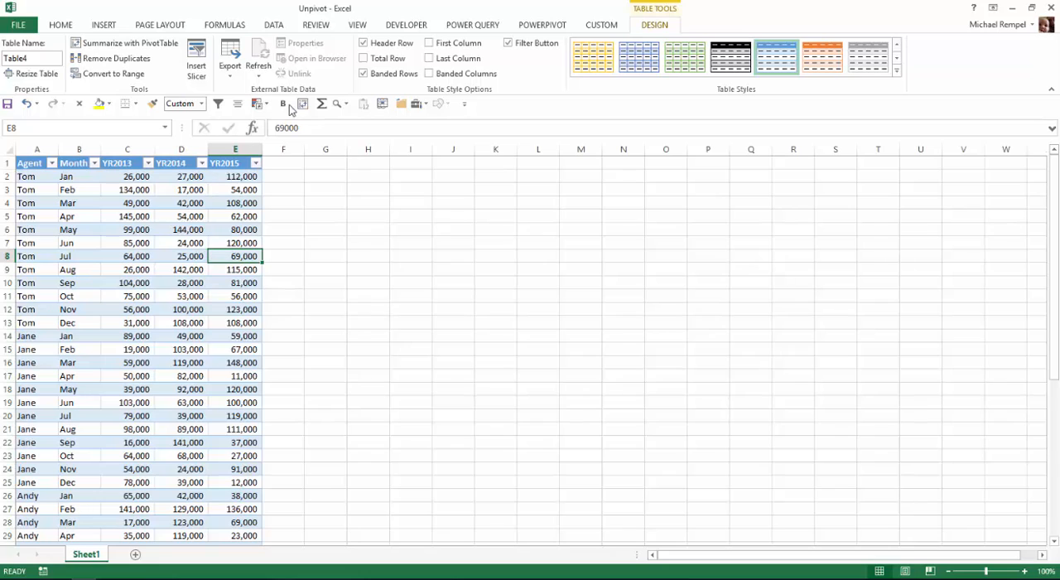
Load the sales table into the Power Query Editor via From Table
left_click(472, 23)
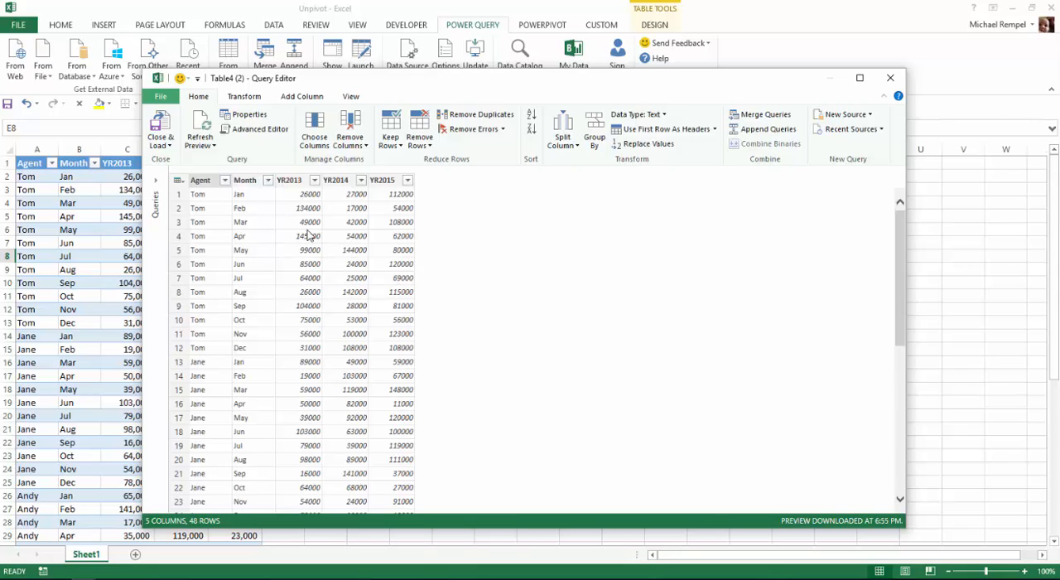
mouse_move(212, 223)
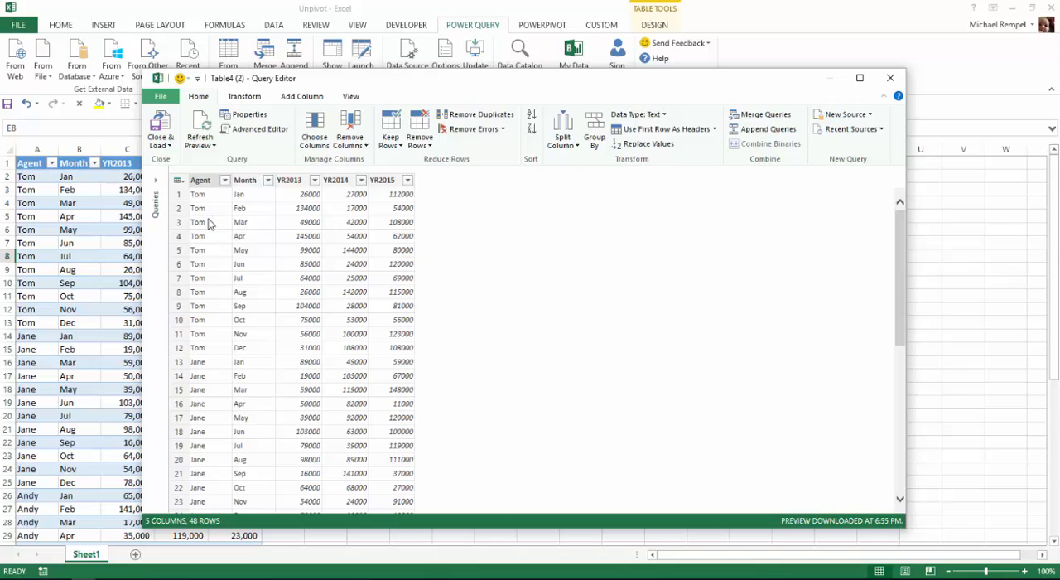
mouse_move(308, 315)
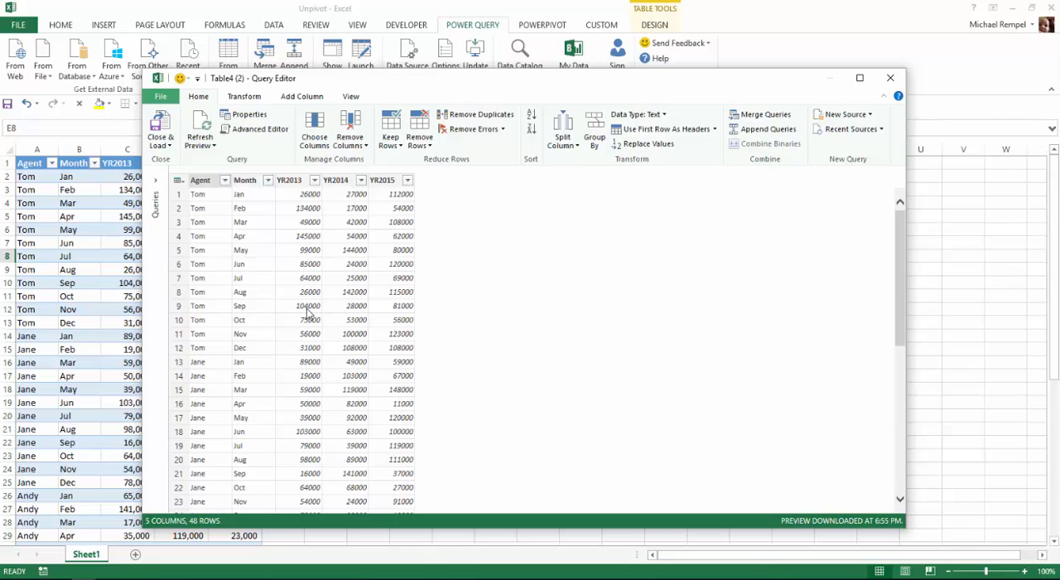
mouse_move(255, 248)
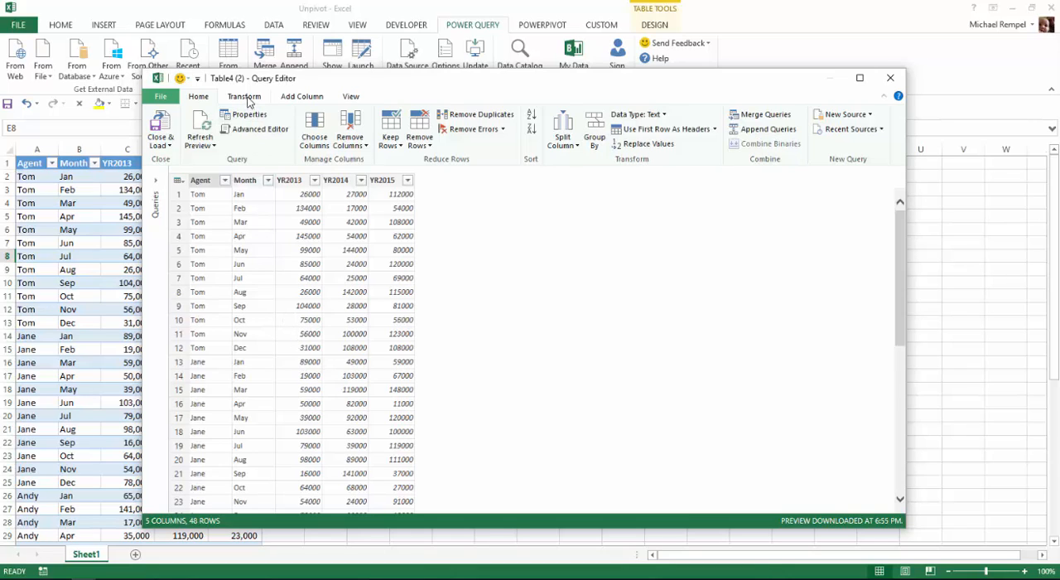
left_click(244, 96)
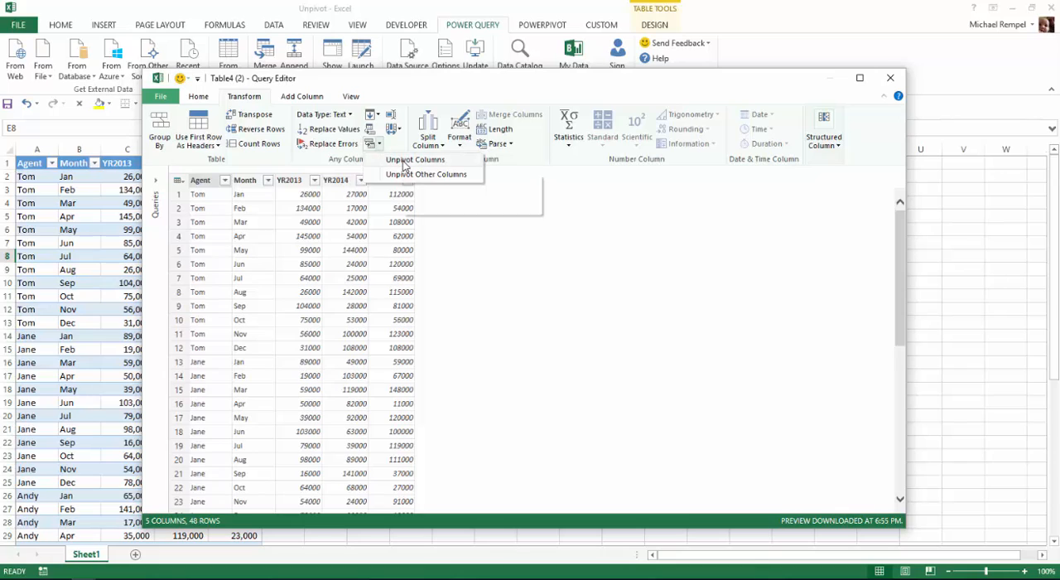
mouse_move(414, 159)
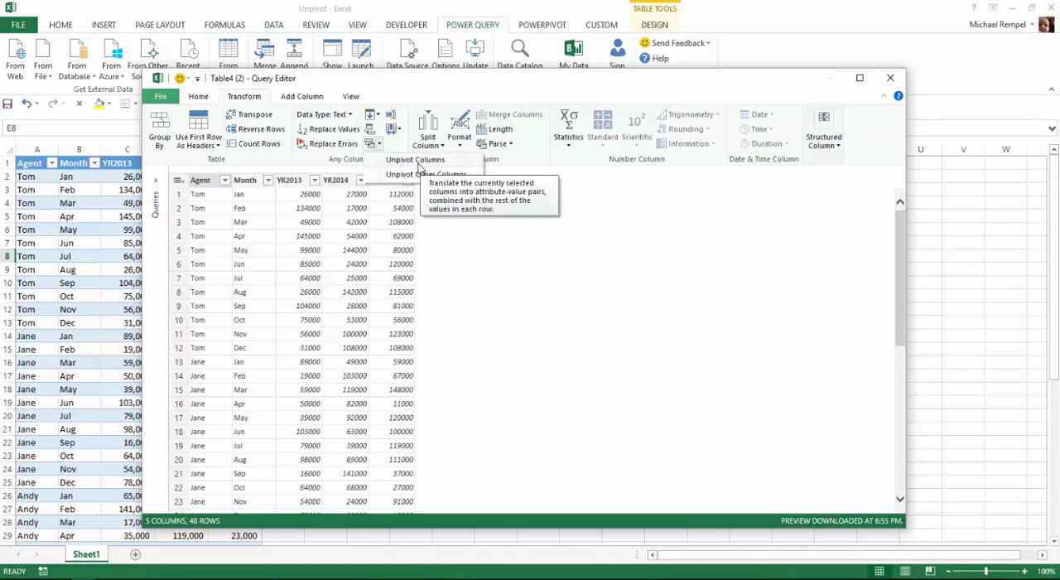
mouse_move(427, 174)
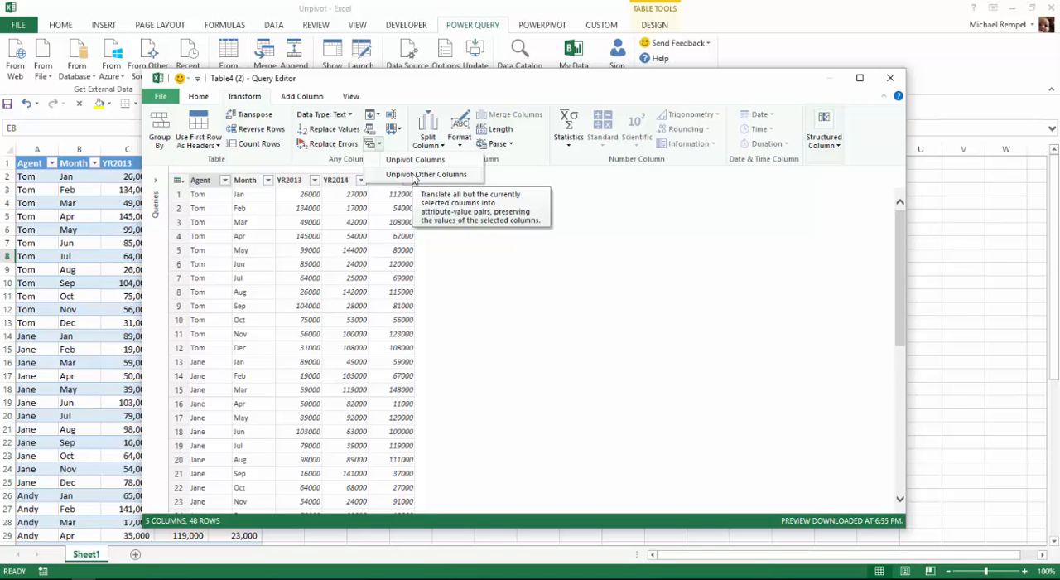
mouse_move(576, 242)
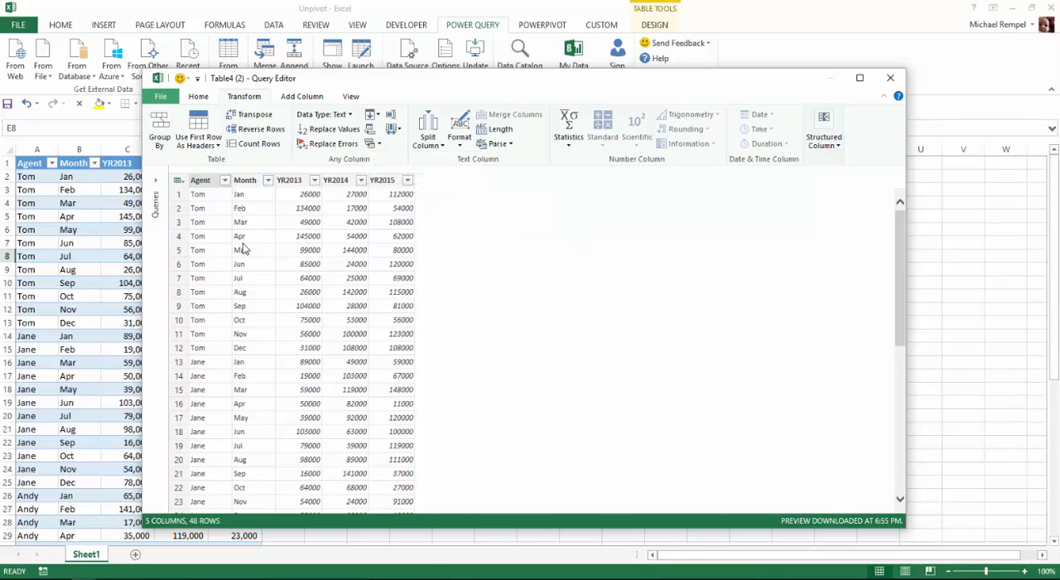
left_click(290, 179)
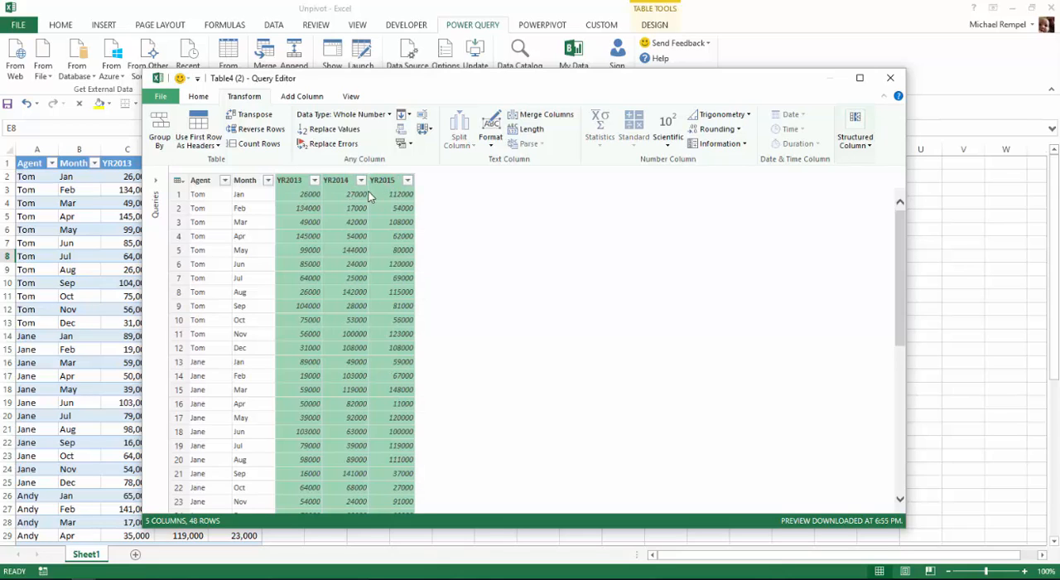
left_click(424, 129)
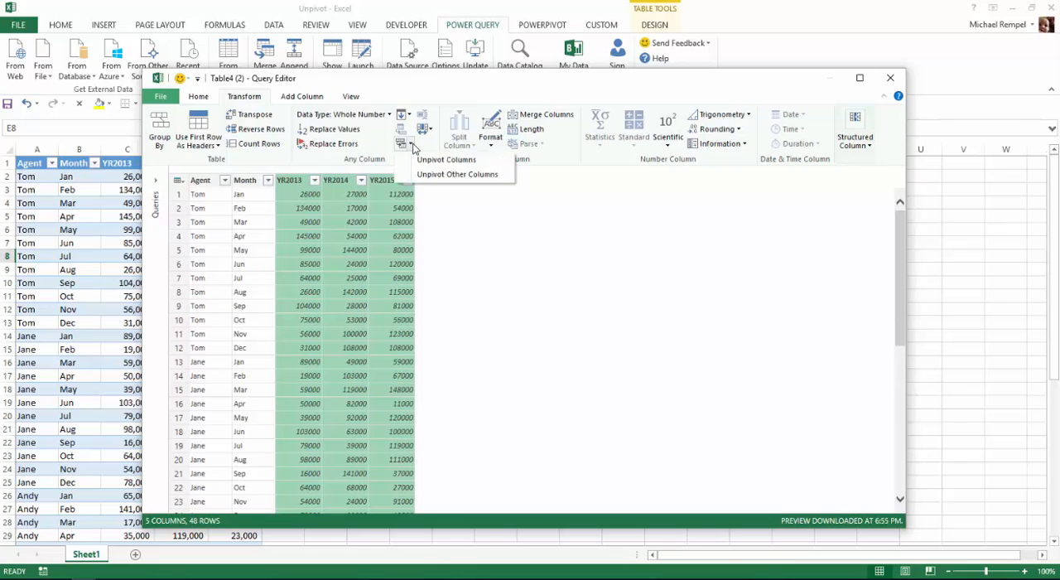
mouse_move(500, 247)
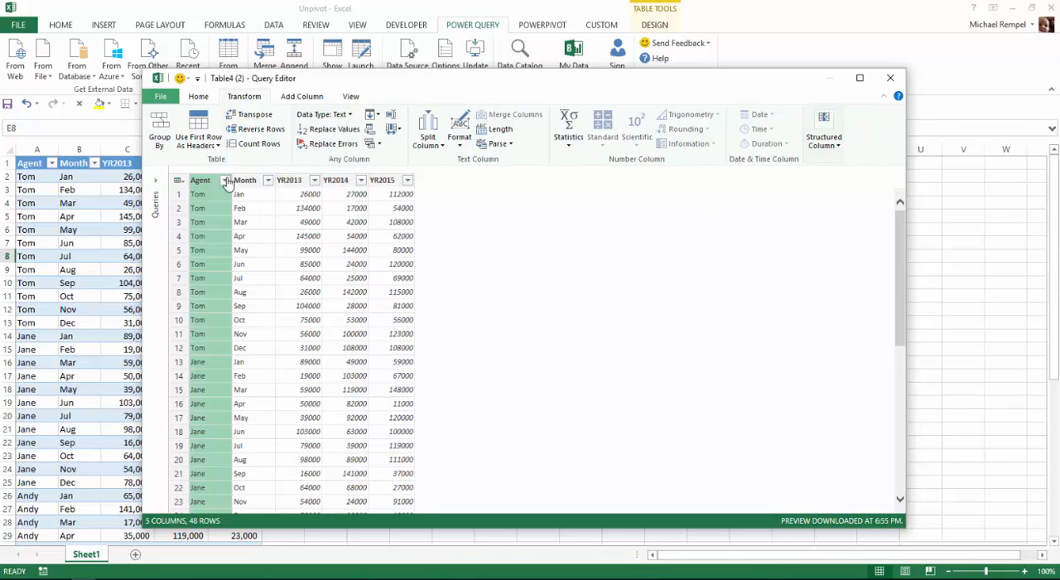
Unpivot every column except Agent and Month into attribute/value rows
left_click(245, 179)
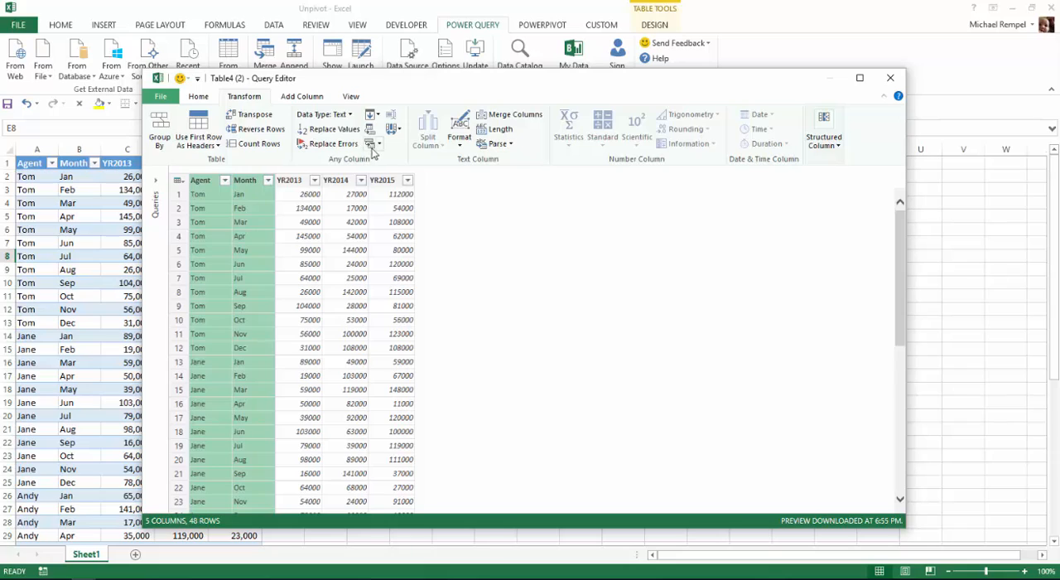
left_click(374, 143)
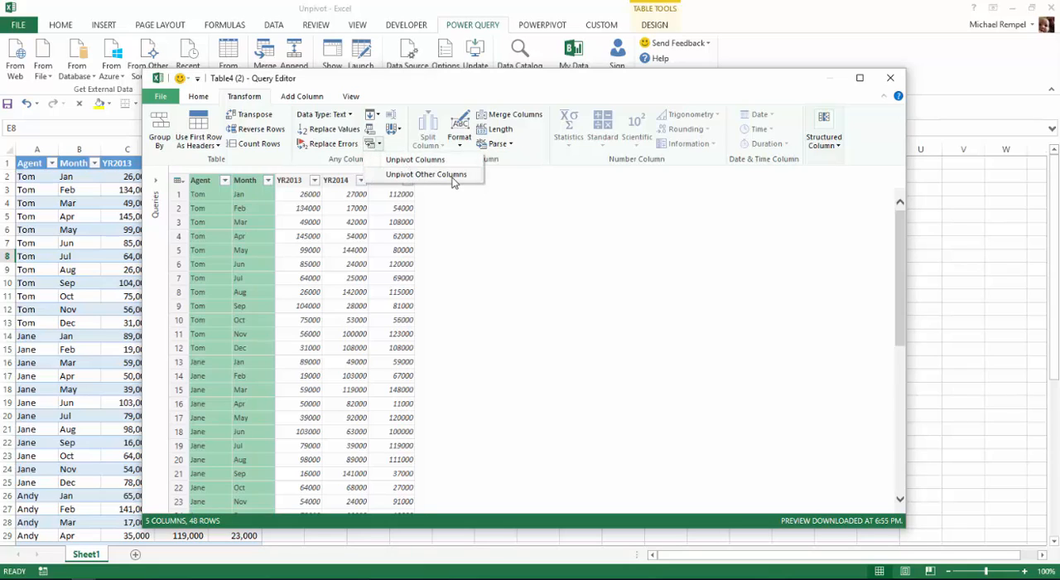
mouse_move(428, 174)
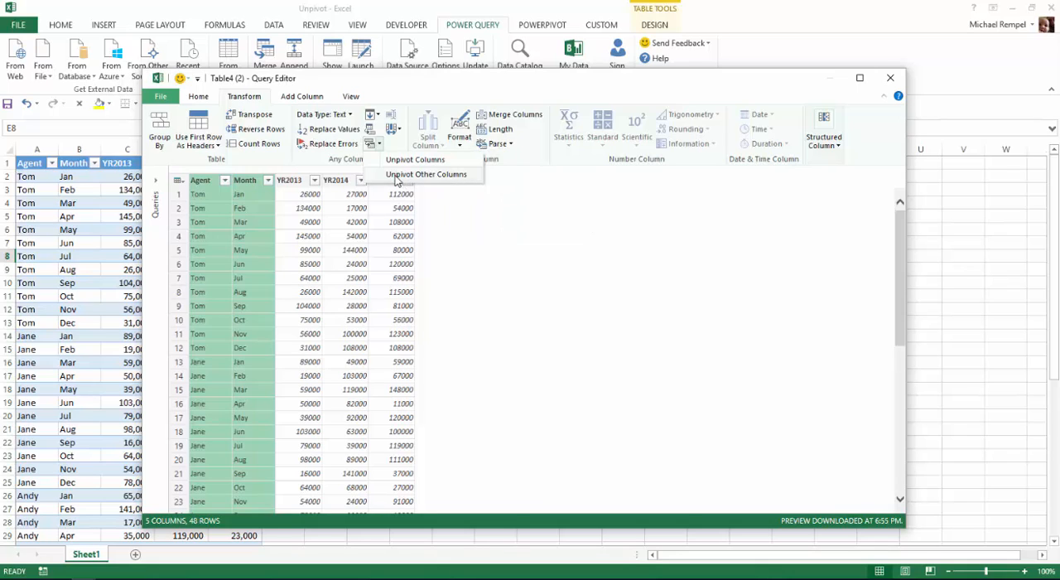
left_click(428, 174)
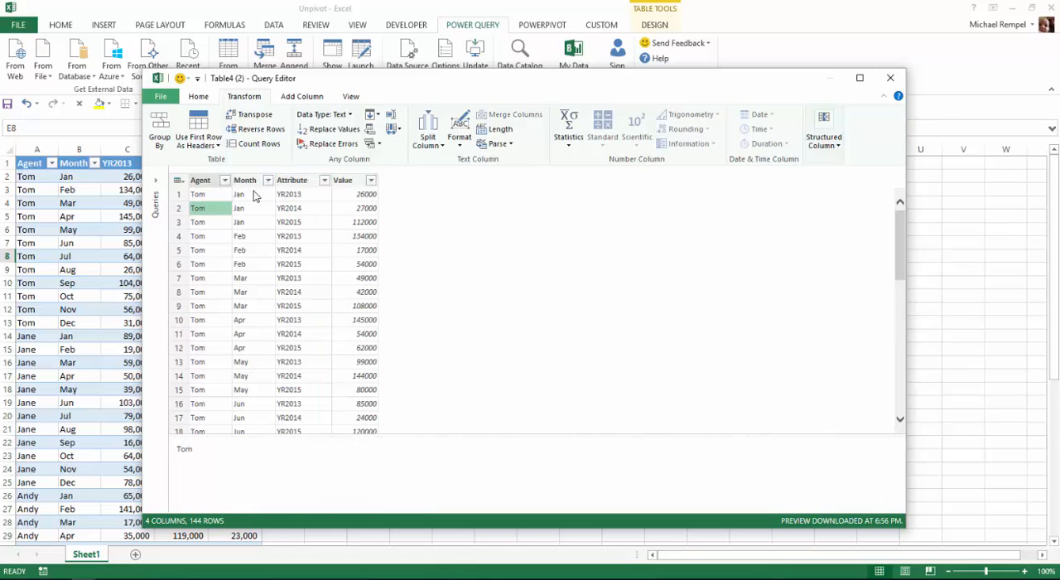
Inspect month and year values in the unpivoted 144-row preview
left_click(245, 222)
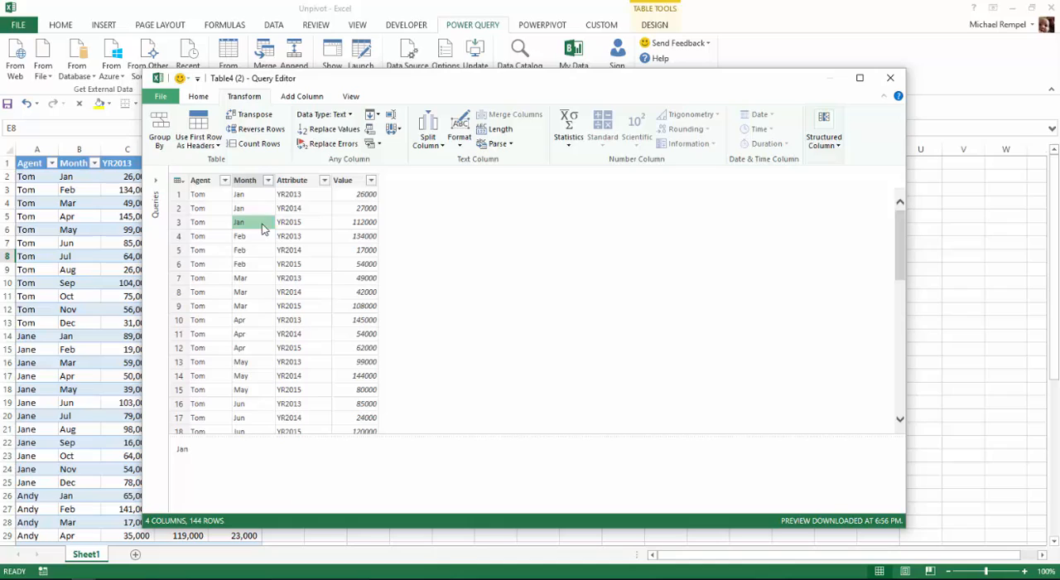
left_click(301, 209)
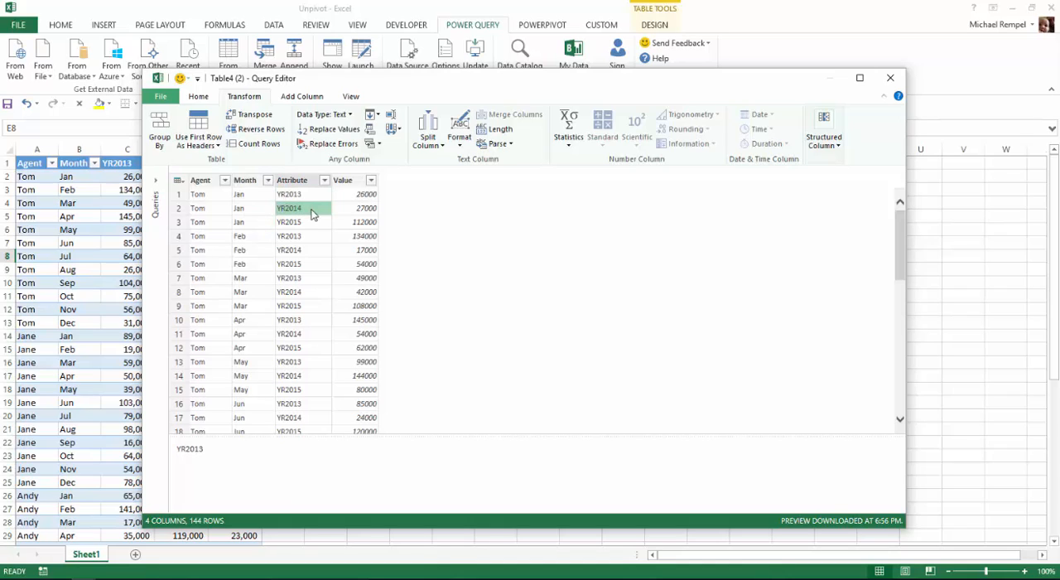
left_click(288, 222)
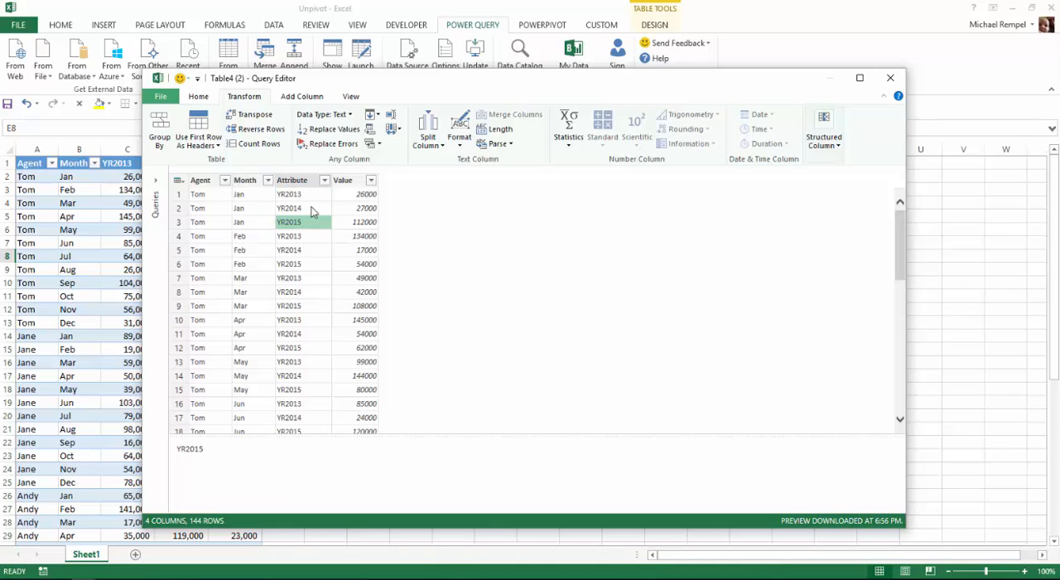
left_click(356, 222)
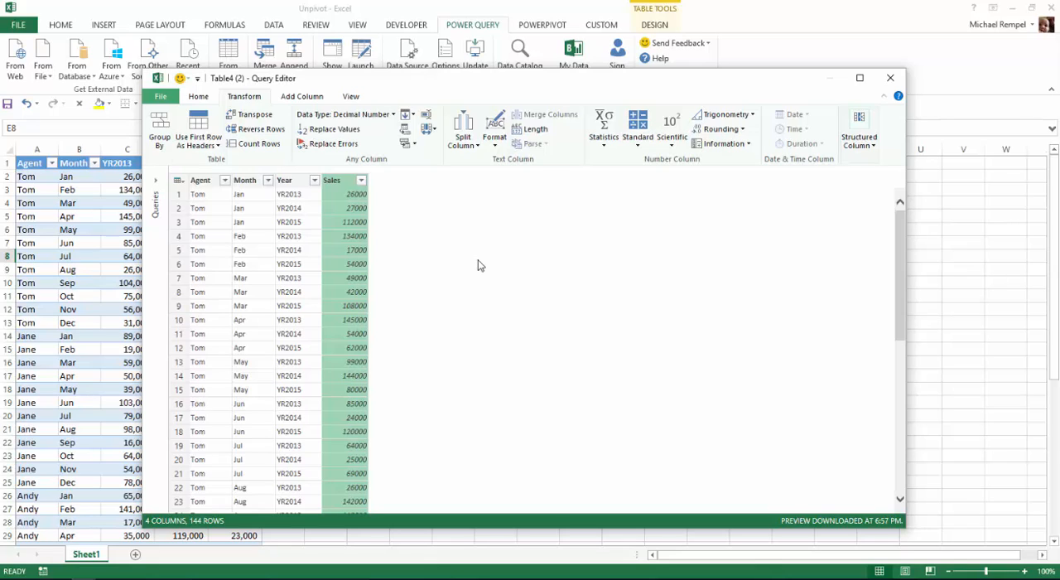
mouse_move(209, 88)
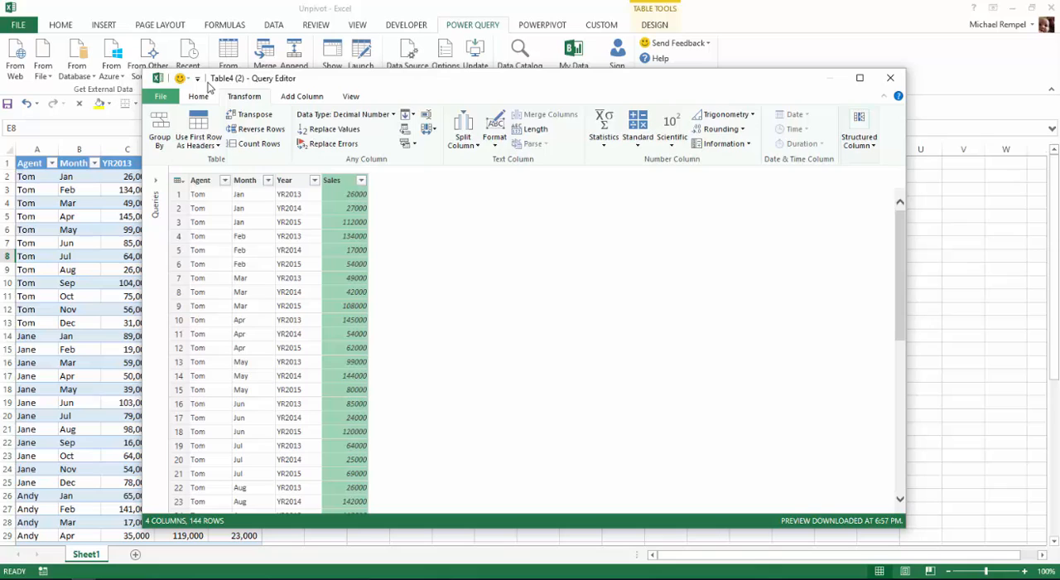
Close & Load the unpivoted query into a new worksheet table
left_click(199, 97)
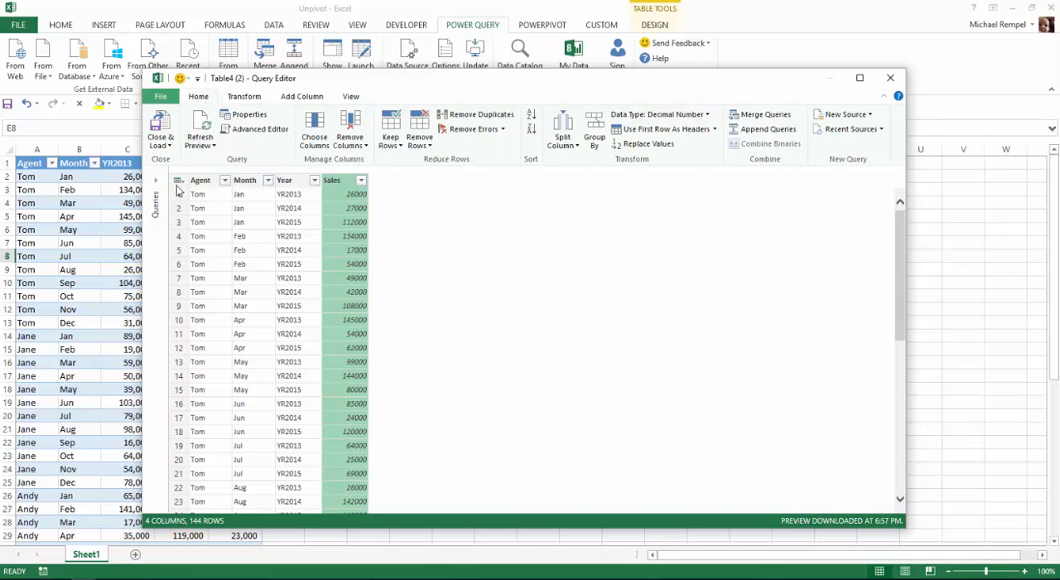
left_click(159, 133)
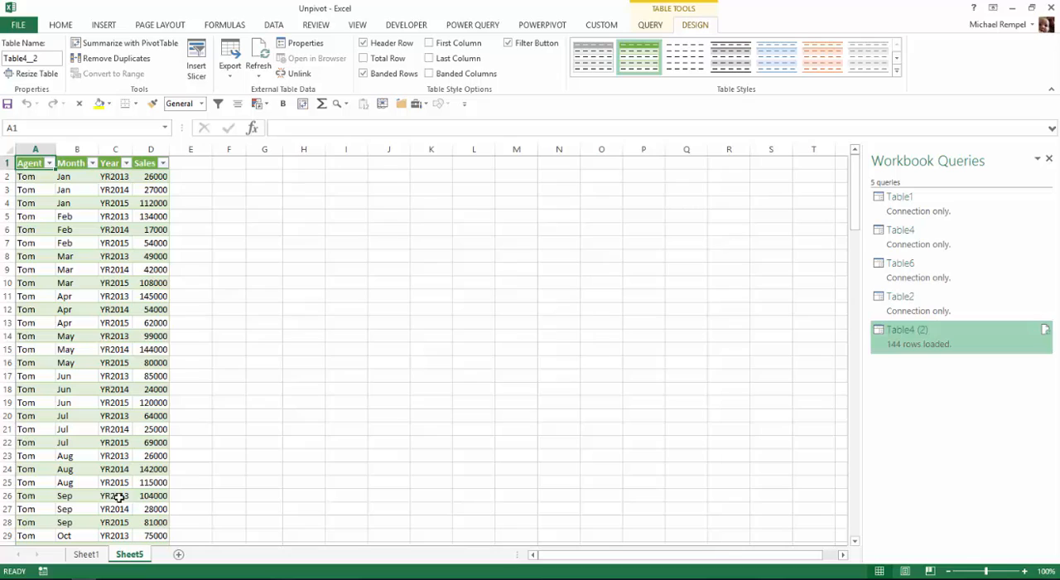
mouse_move(73, 308)
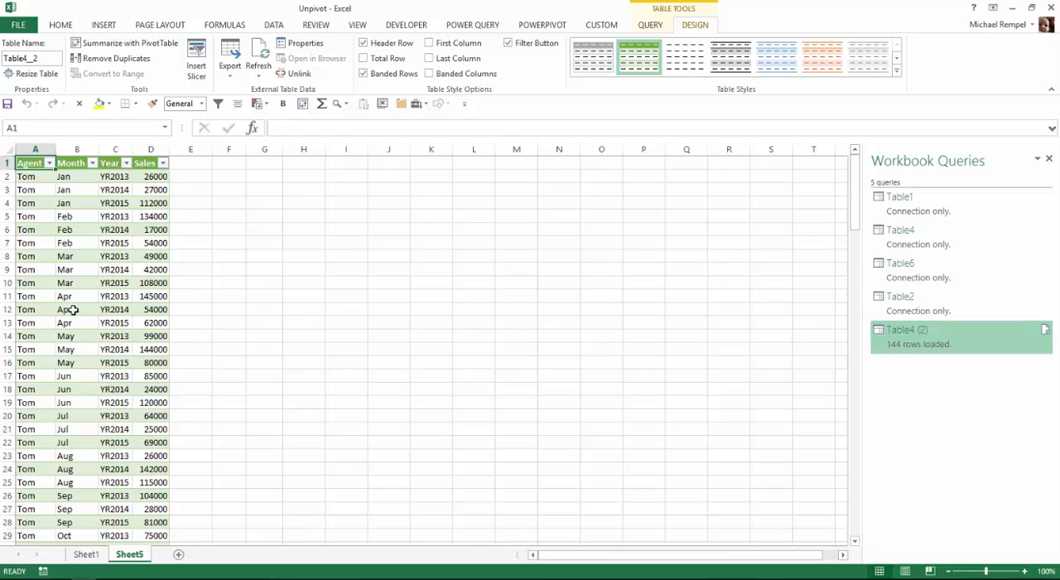
mouse_move(90, 268)
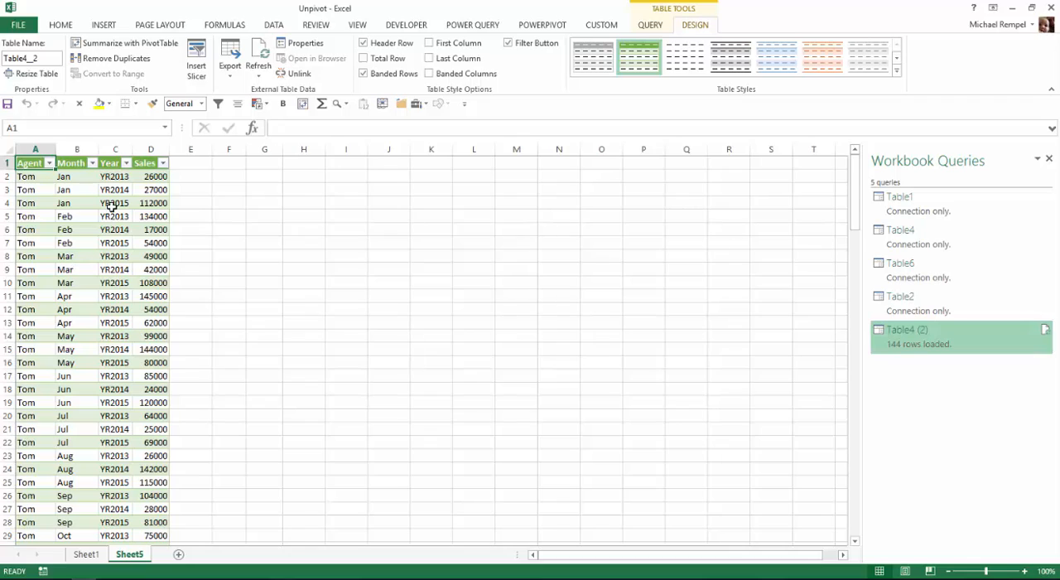
mouse_move(79, 202)
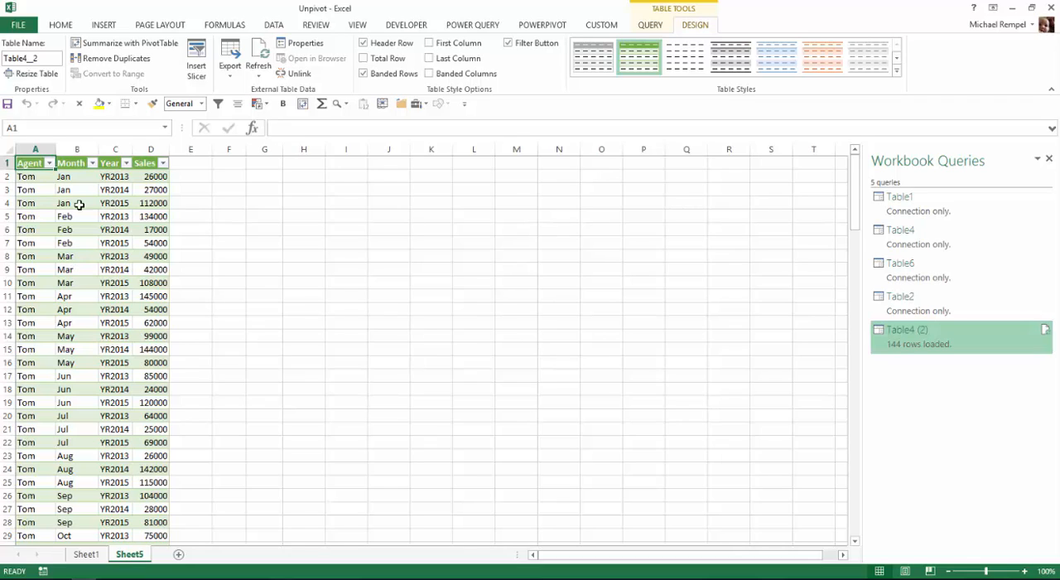
Sort the loaded table by Year (YR2013 first) and close the Workbook Queries pane
left_click(114, 202)
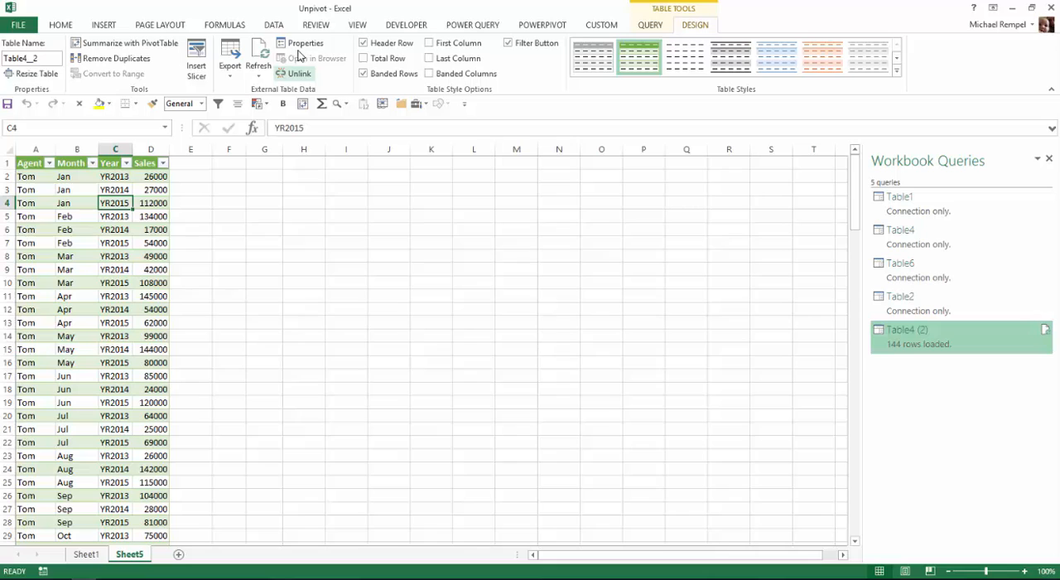
left_click(274, 23)
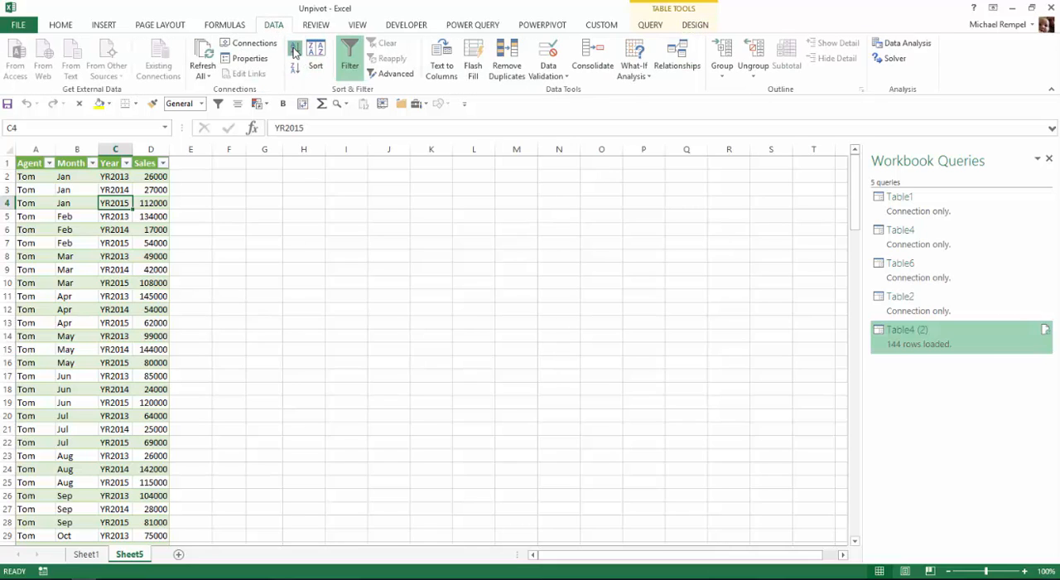
left_click(294, 50)
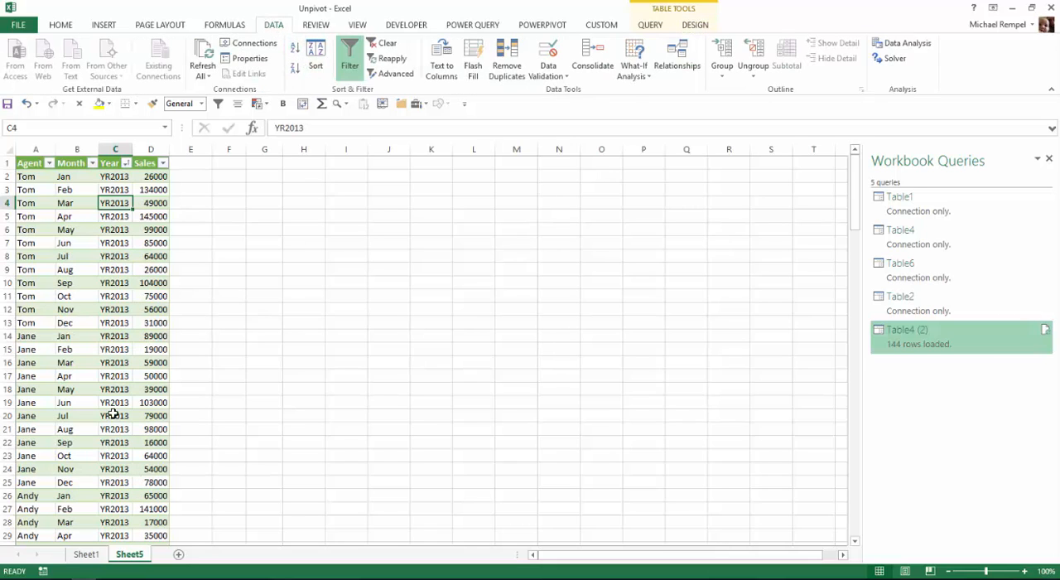
mouse_move(116, 374)
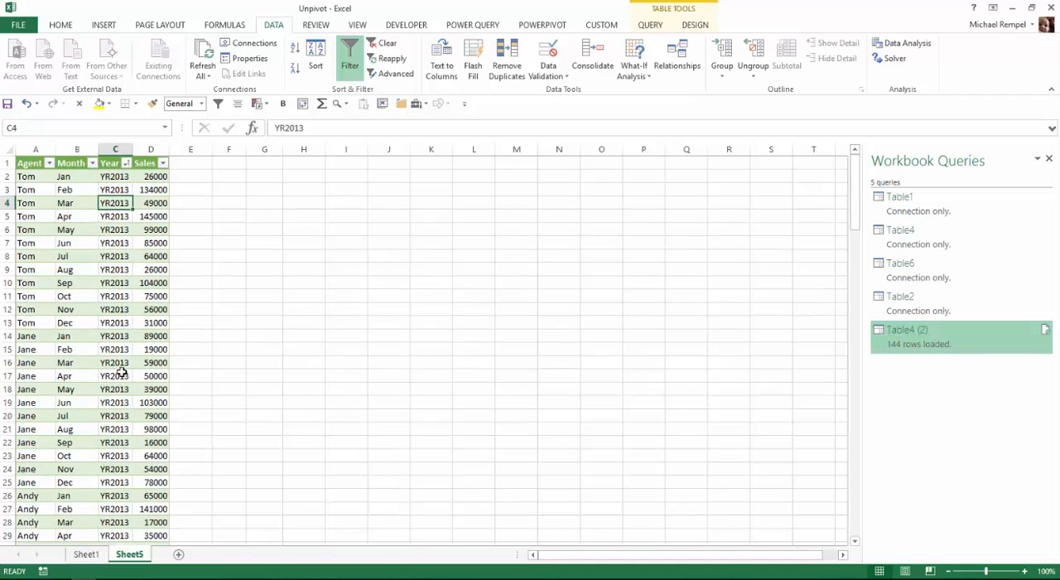
mouse_move(179, 325)
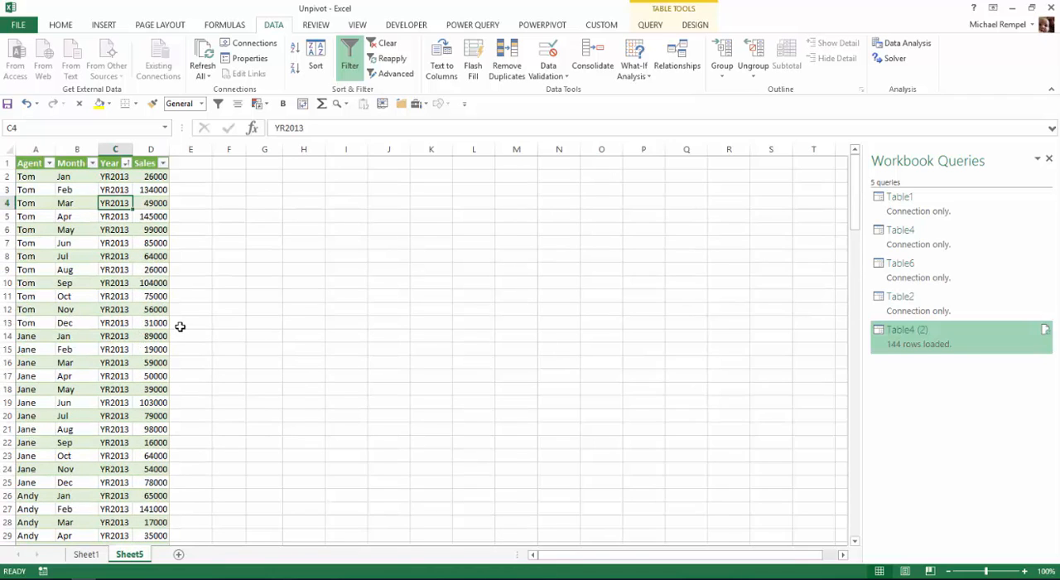
mouse_move(176, 361)
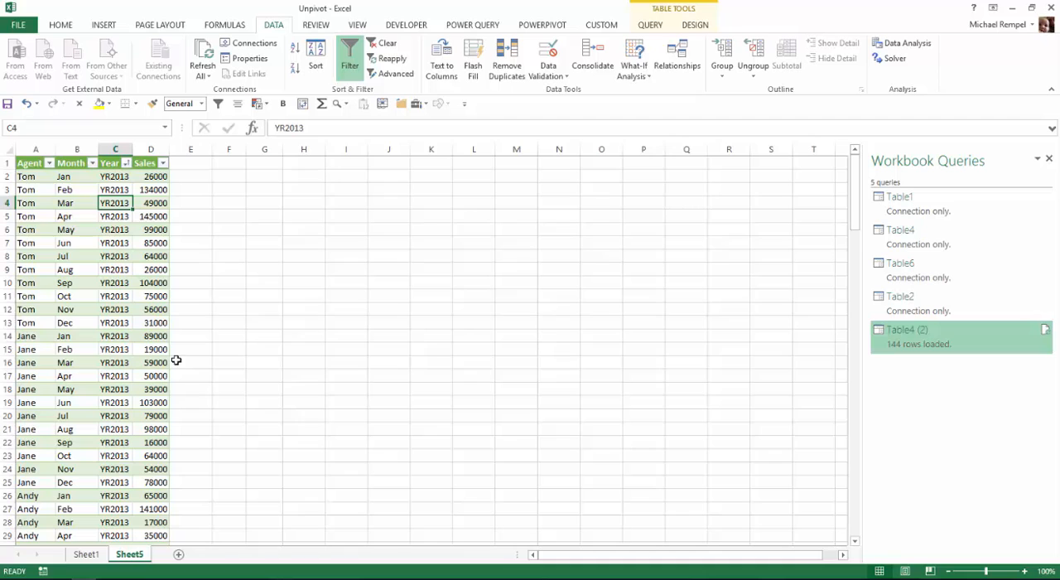
scroll("down", 3)
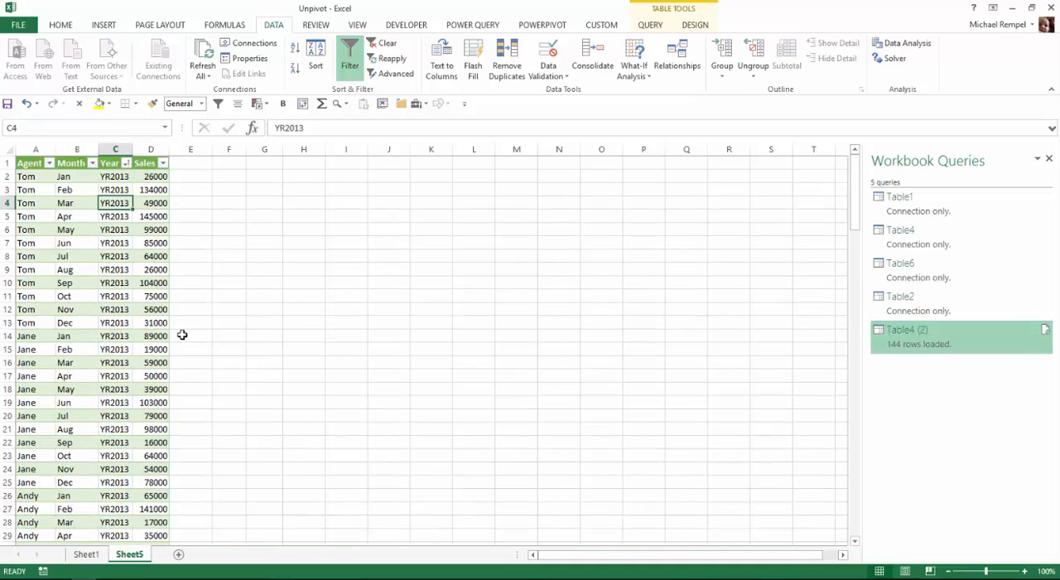
mouse_move(578, 229)
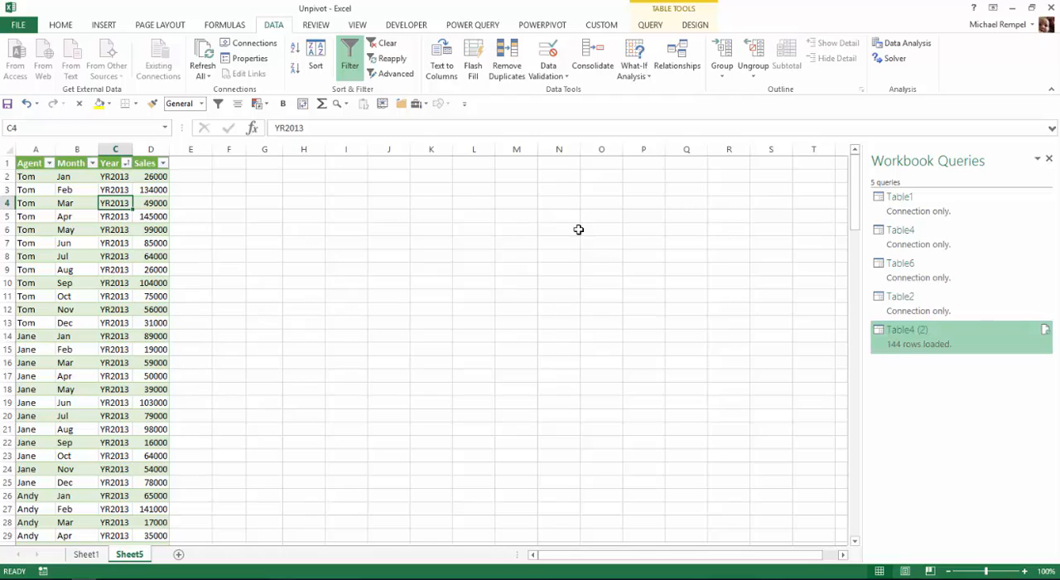
mouse_move(1048, 159)
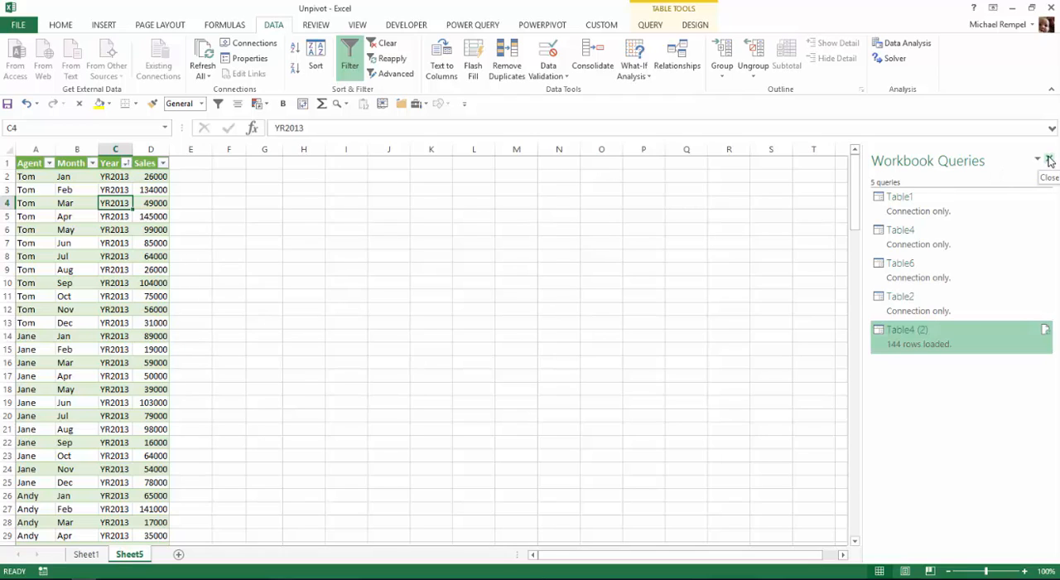
left_click(1049, 159)
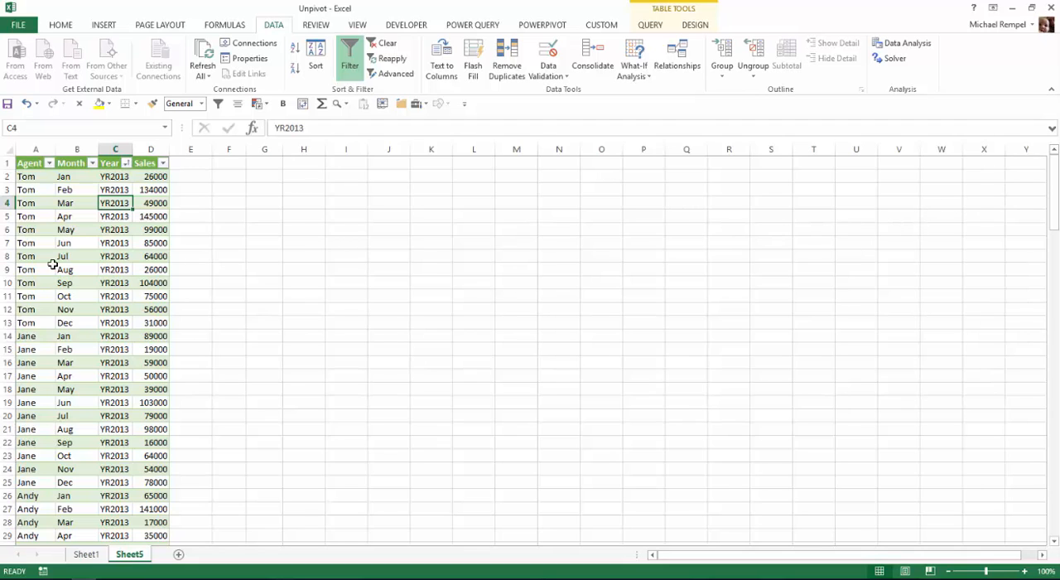
Insert a PivotTable from the unpivoted table onto a new worksheet
left_click(102, 24)
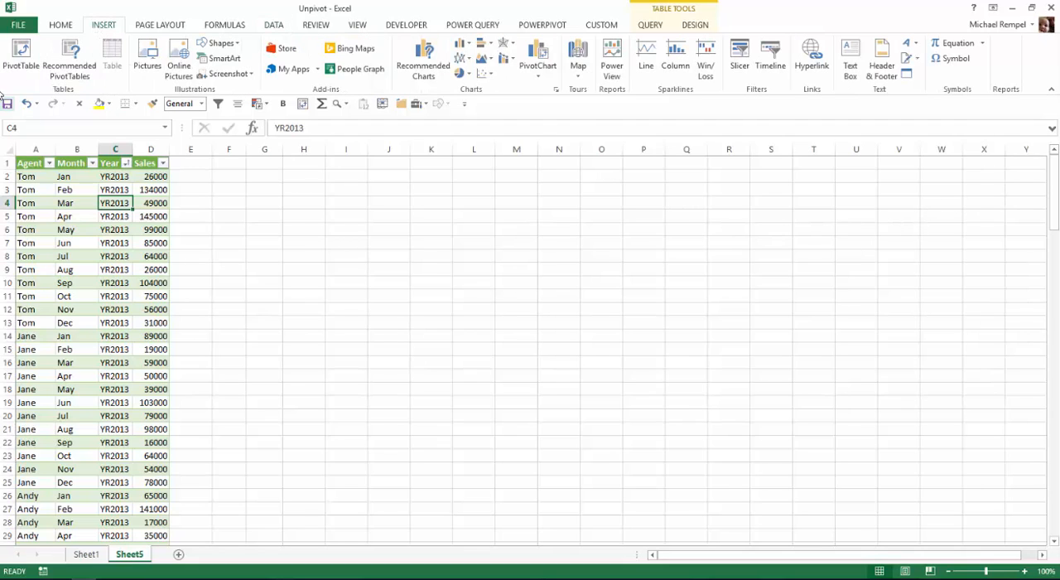
left_click(20, 58)
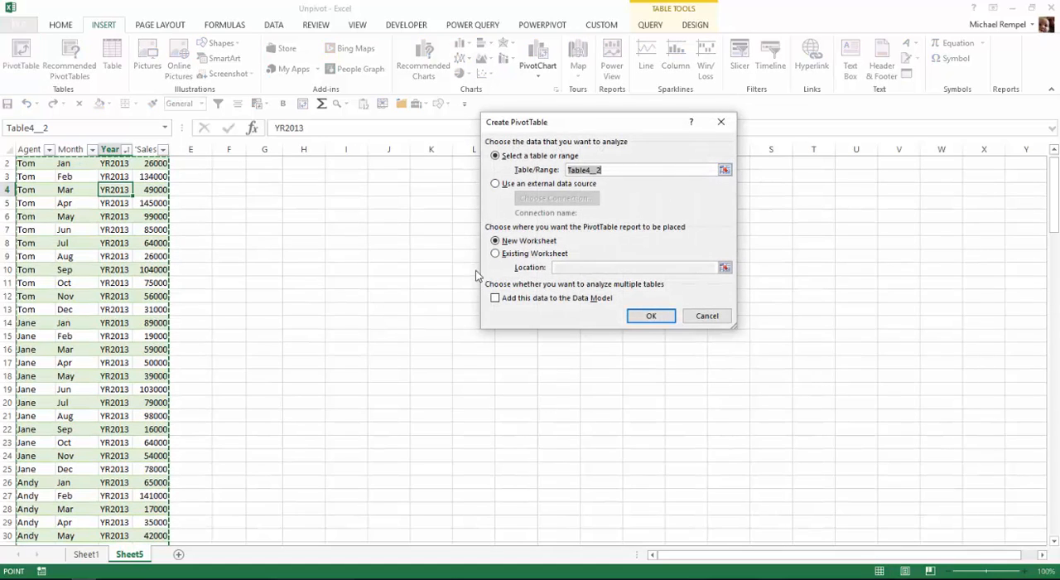
left_click(651, 315)
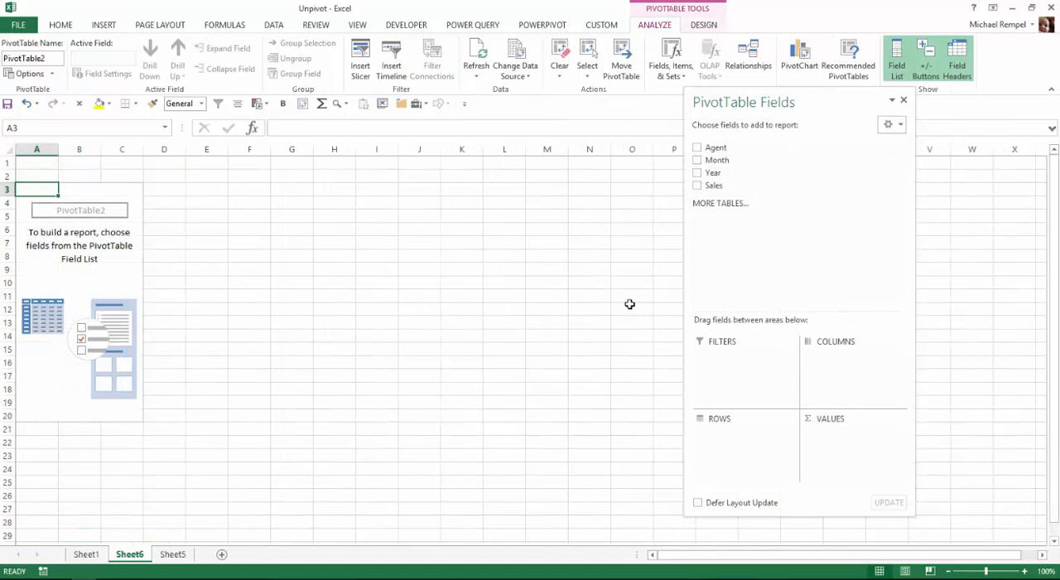
mouse_move(696, 268)
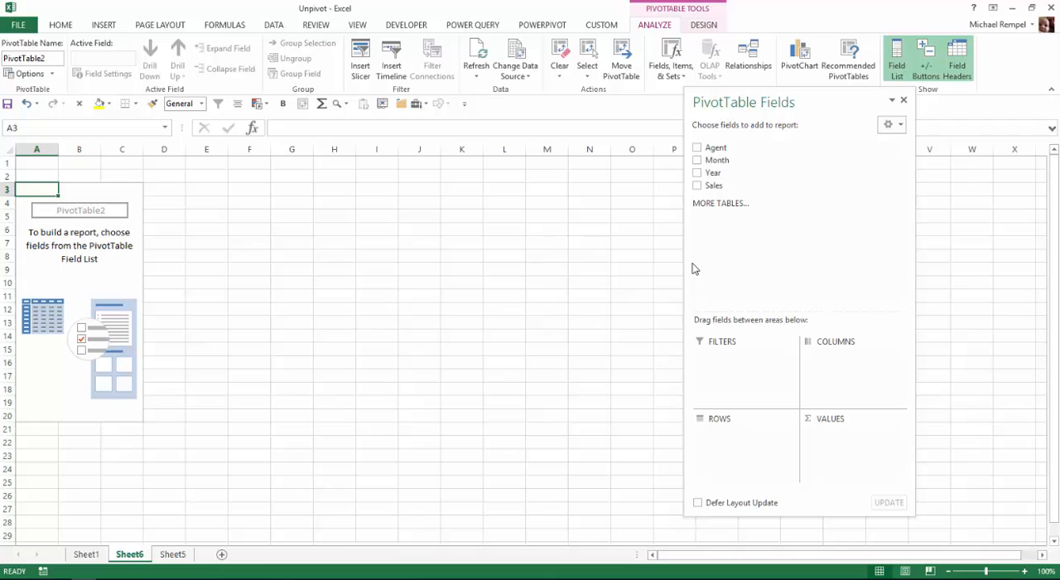
mouse_move(715, 147)
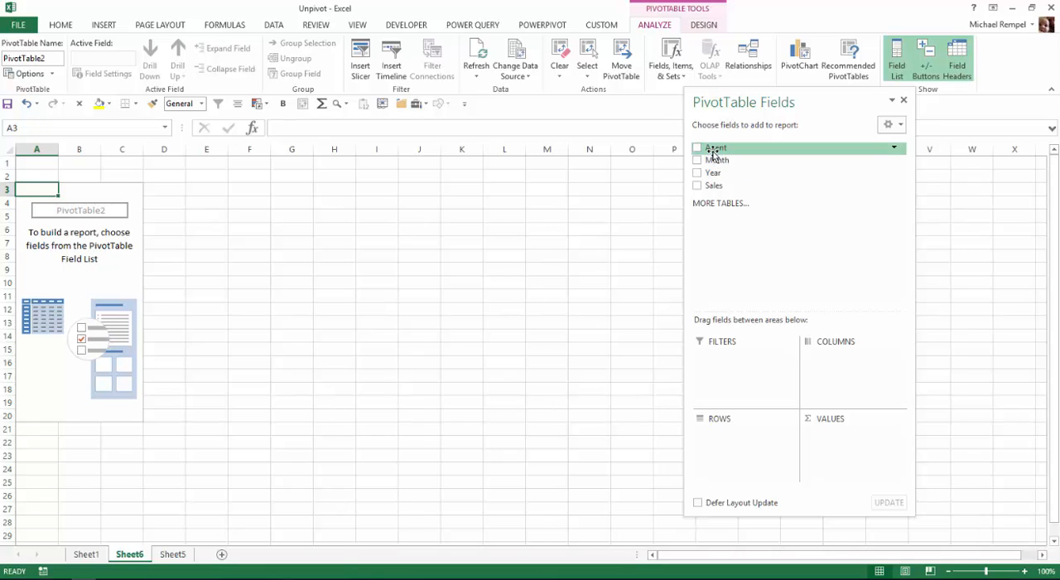
Add Agent and Year as row fields and Sum of Sales as values
left_click(697, 147)
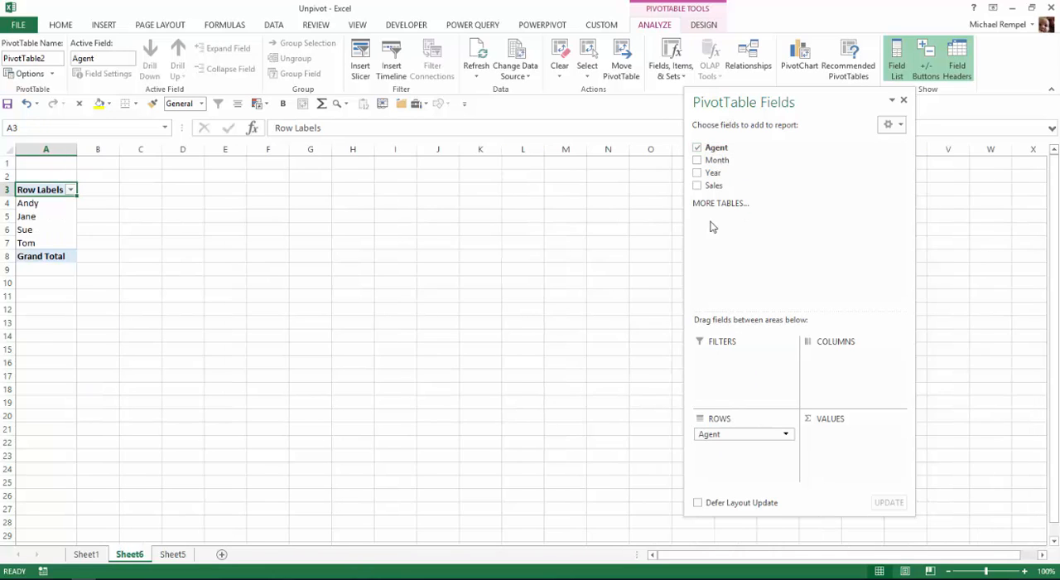
left_click(698, 158)
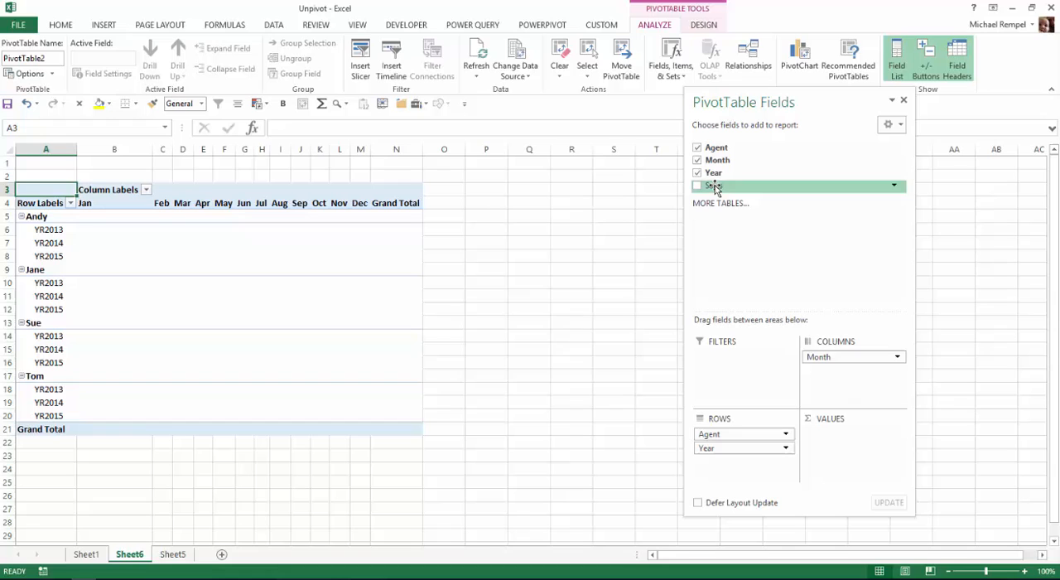
left_click(698, 185)
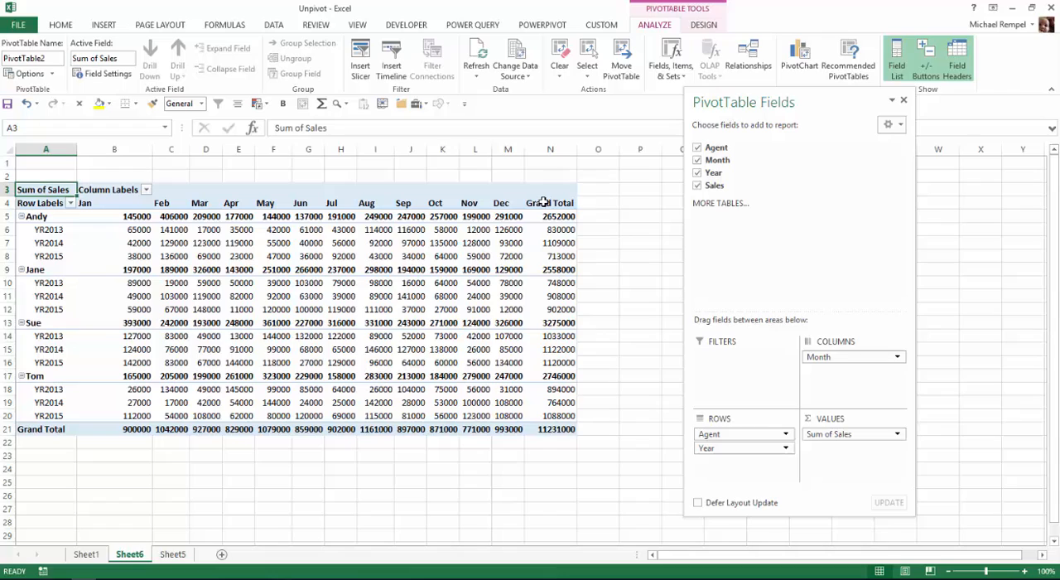
mouse_move(212, 470)
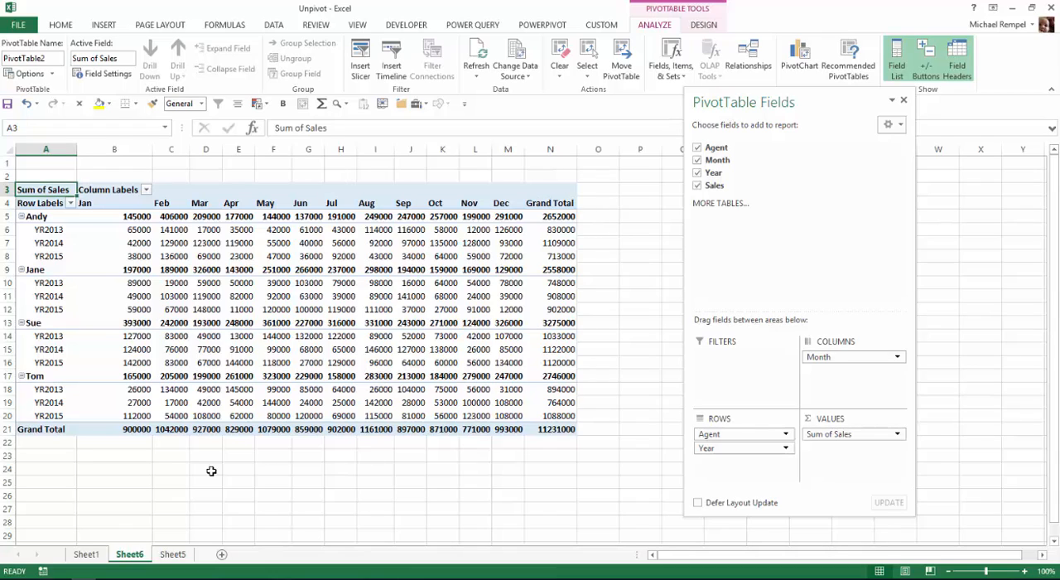
mouse_move(444, 429)
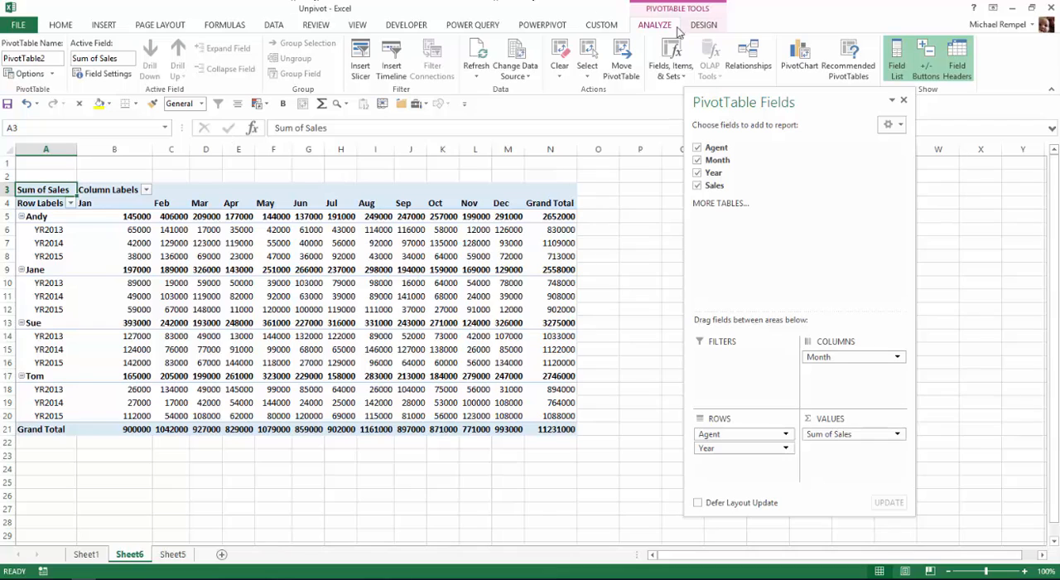
Show the PivotTable in Tabular Form, compare with Sheet1's wide data, and return to Sheet6
left_click(703, 23)
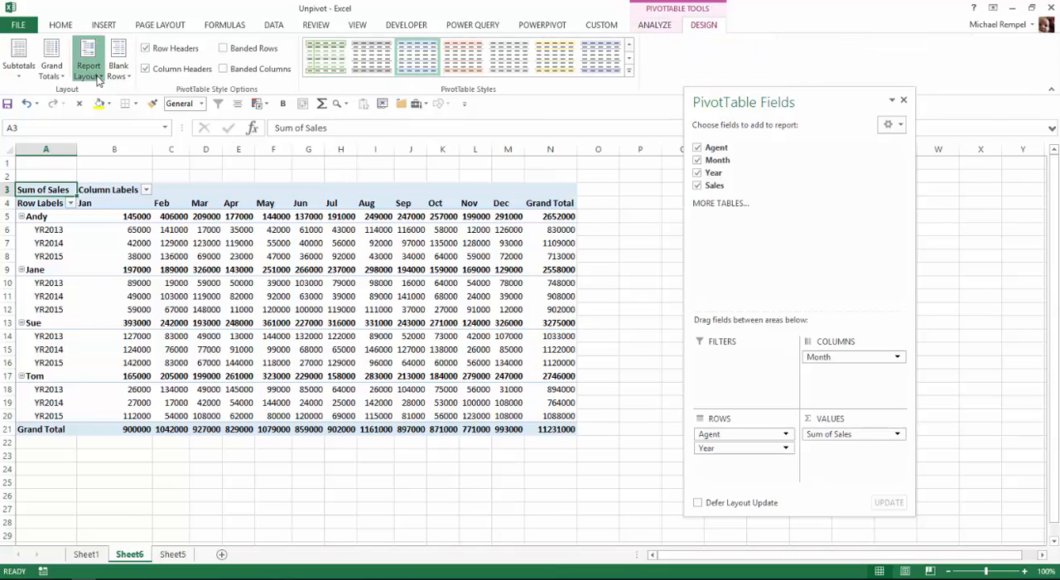
left_click(86, 60)
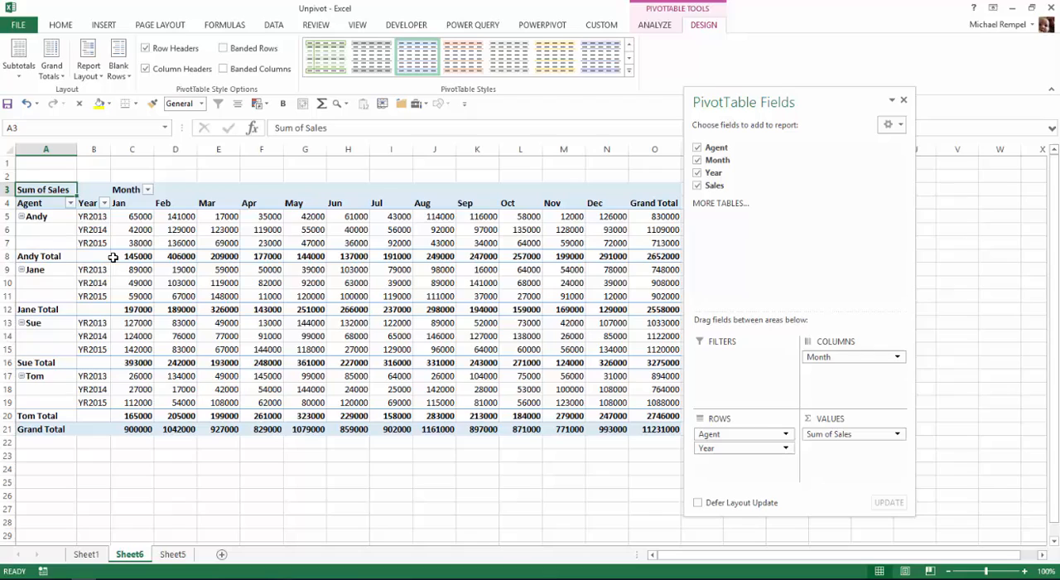
mouse_move(176, 323)
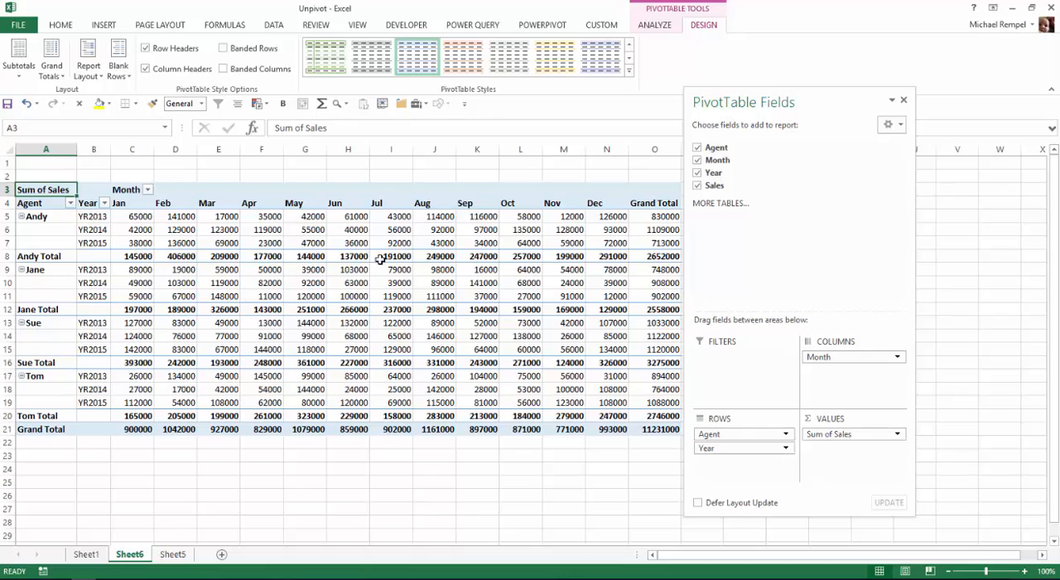
left_click(904, 100)
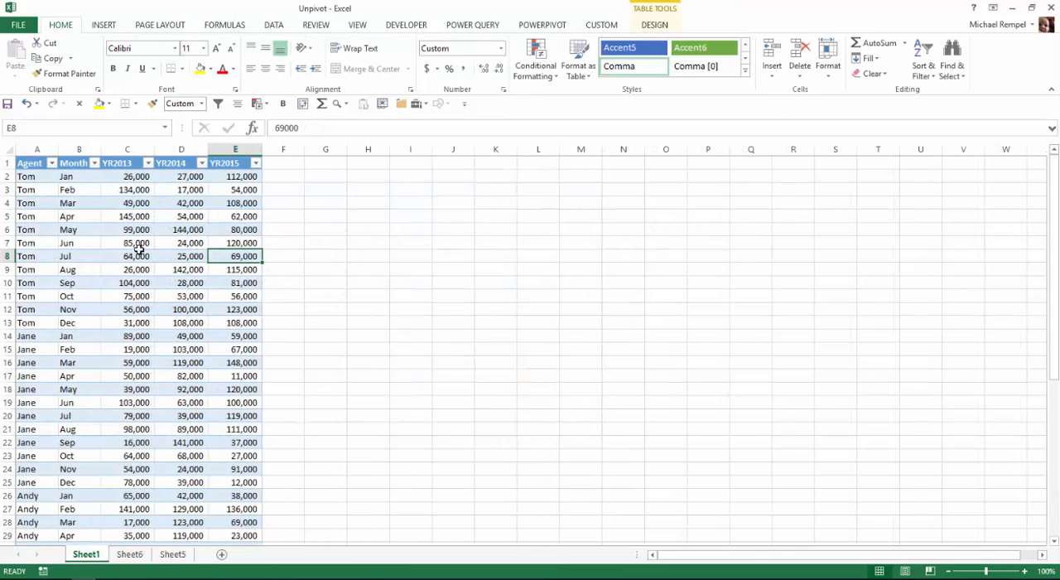
mouse_move(146, 571)
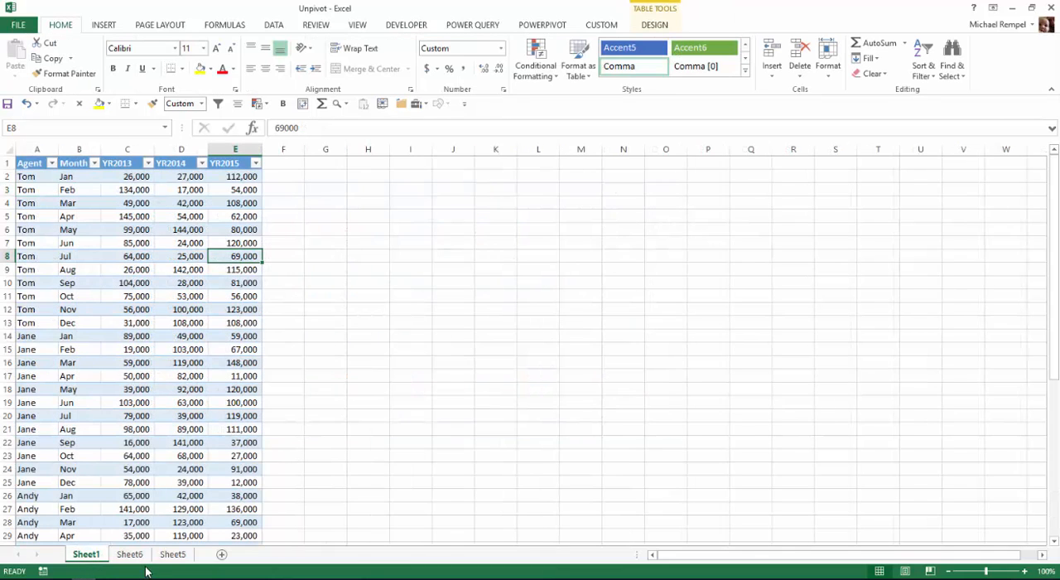
left_click(129, 553)
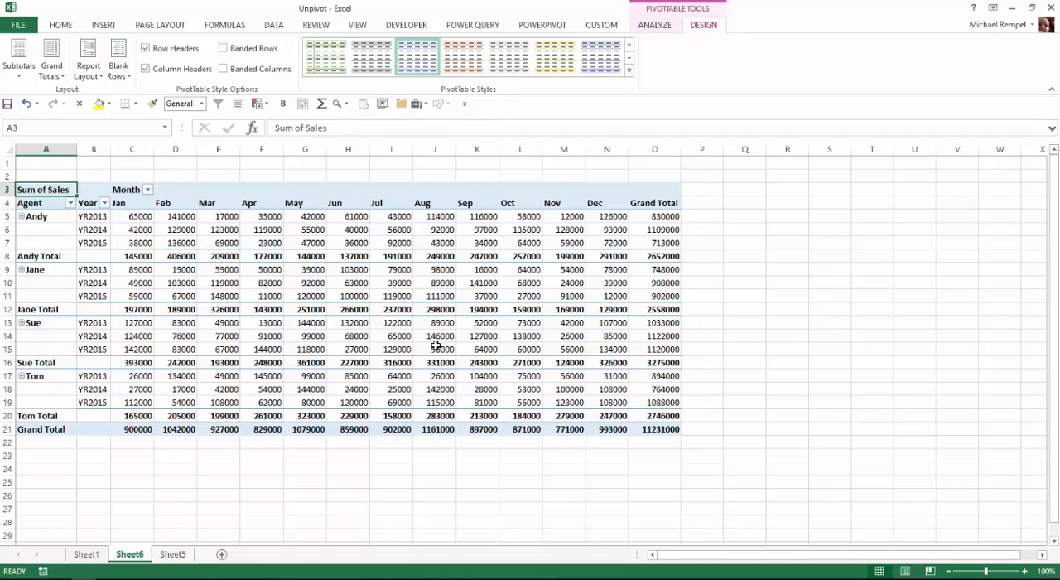